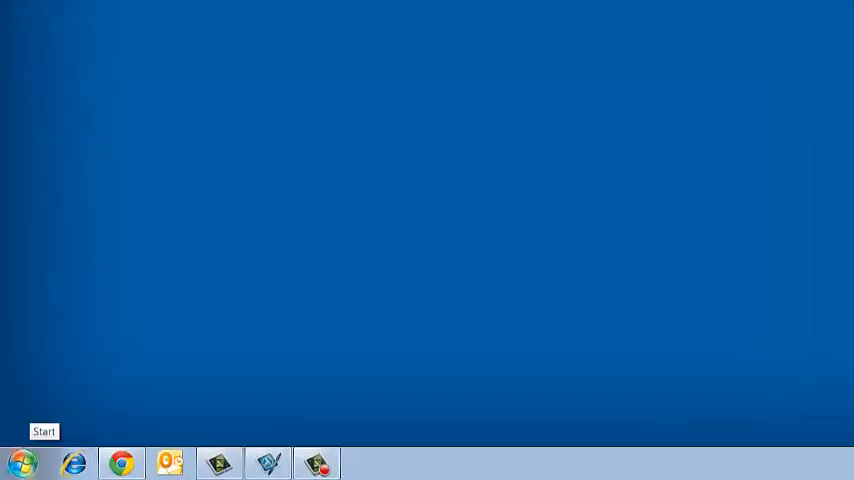
- Launch GPS Pathfinder Office from Start > All Programs > Trimble > GPS Pathfinder Office
{"action": "left_click", "coordinate": [20, 462]}
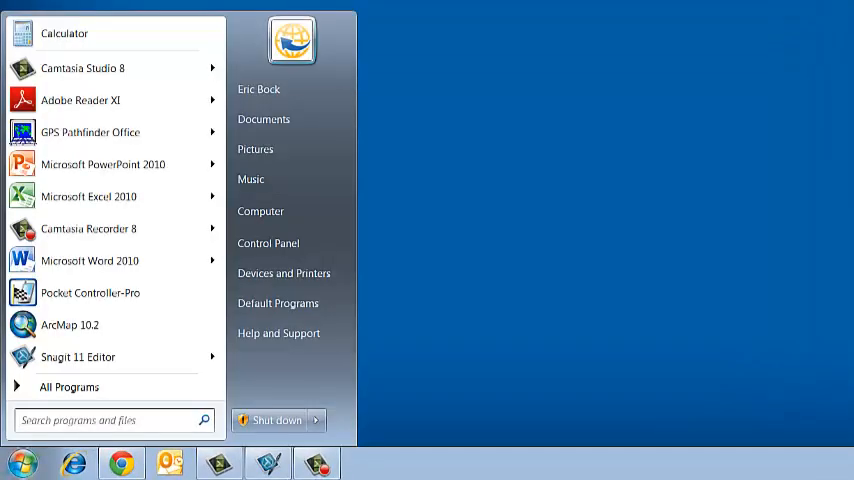
{"action": "left_click", "coordinate": [68, 388]}
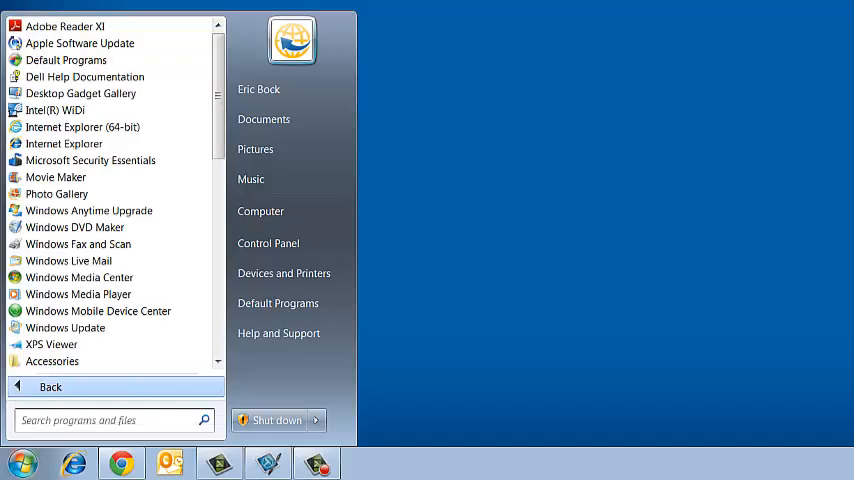
{"action": "scroll", "scroll_direction": "down", "scroll_amount": 3}
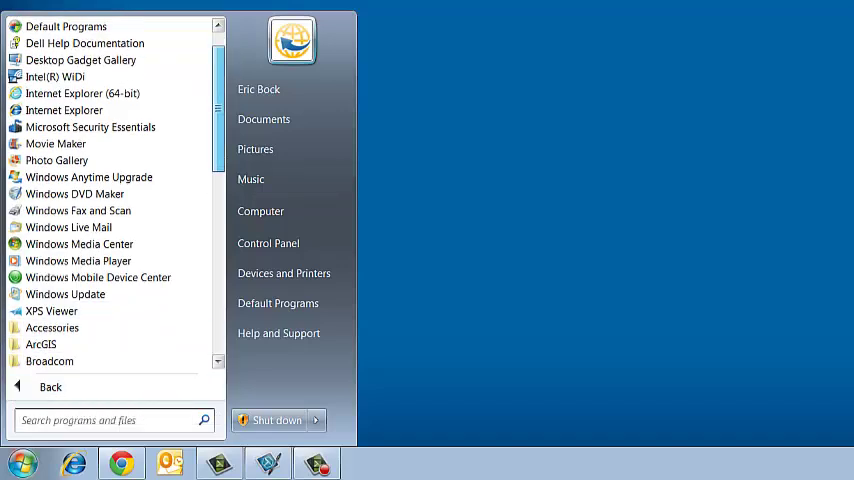
{"action": "scroll", "scroll_direction": "down", "scroll_amount": 3}
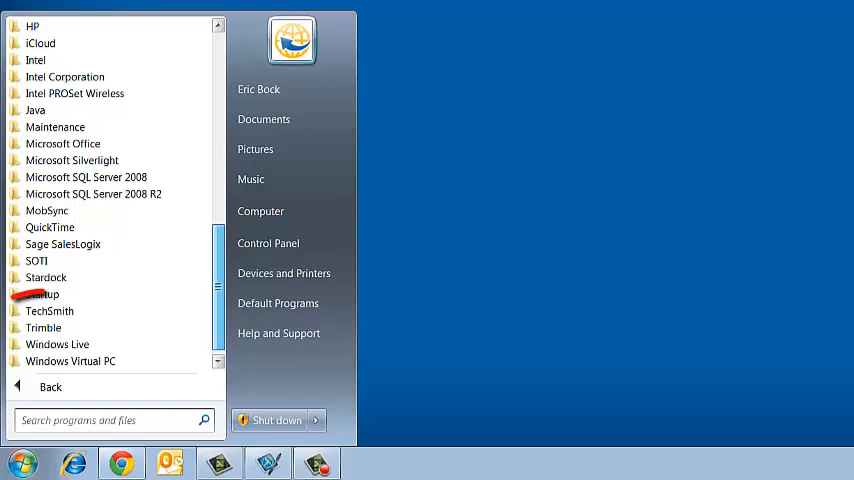
{"action": "left_click", "coordinate": [44, 328]}
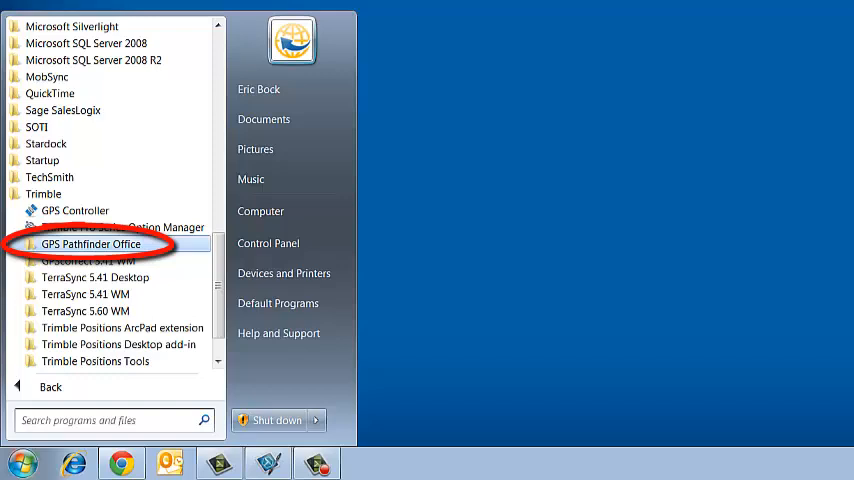
{"action": "left_click", "coordinate": [90, 244]}
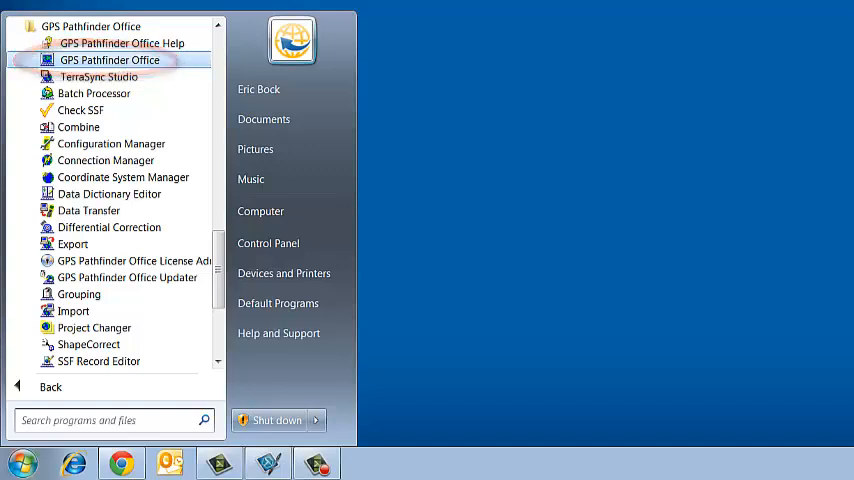
{"action": "left_click", "coordinate": [108, 60]}
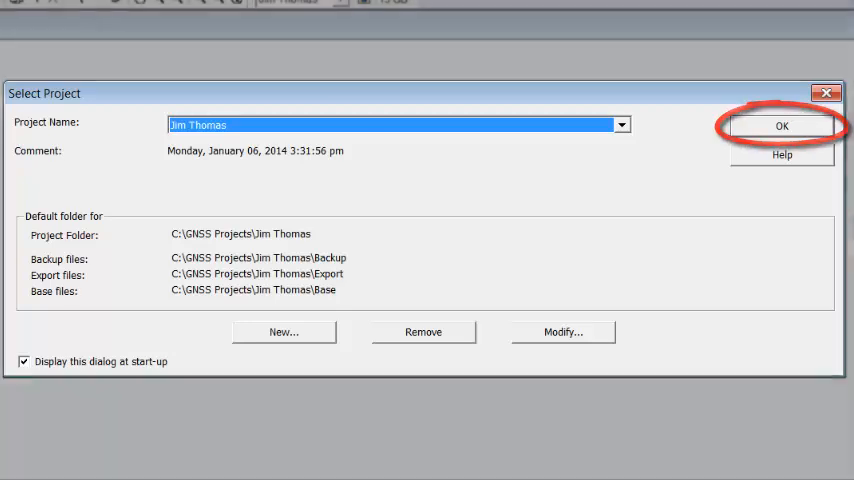
{"action": "left_click", "coordinate": [782, 126]}
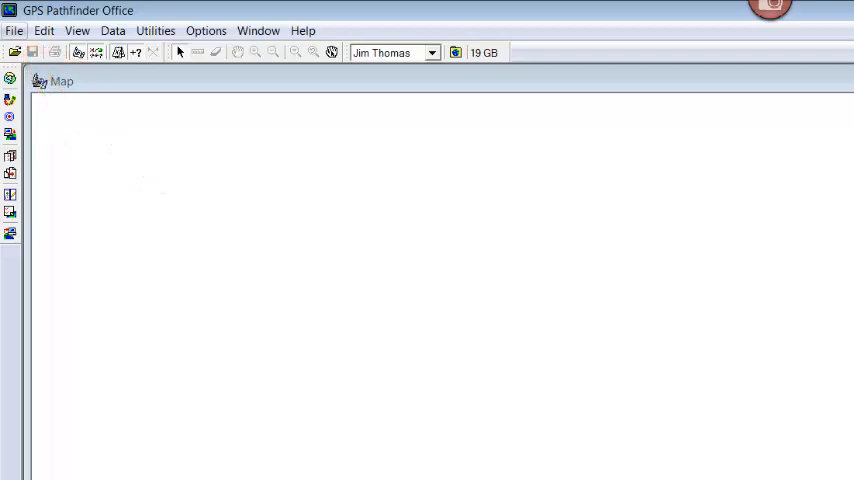
{"action": "left_click", "coordinate": [14, 30]}
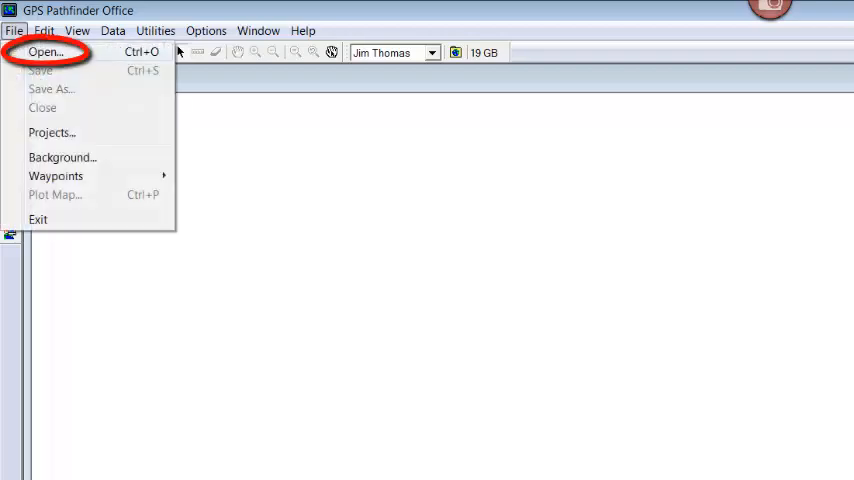
{"action": "left_click", "coordinate": [46, 52]}
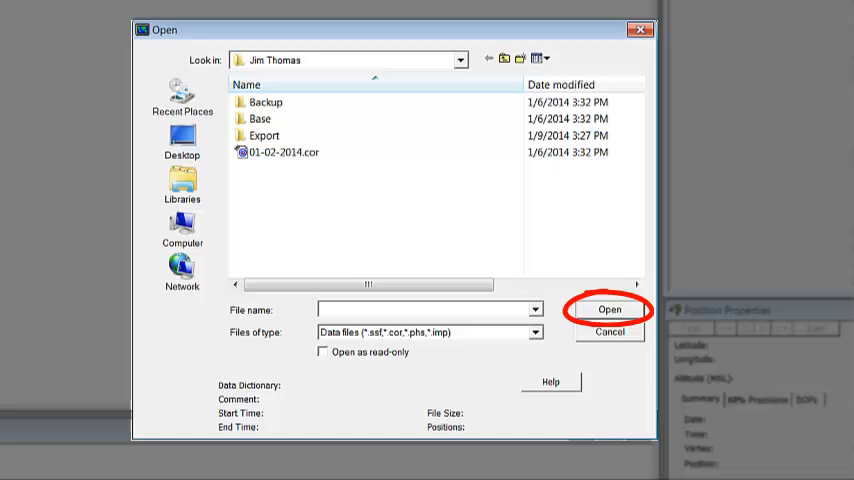
{"action": "left_click", "coordinate": [608, 308]}
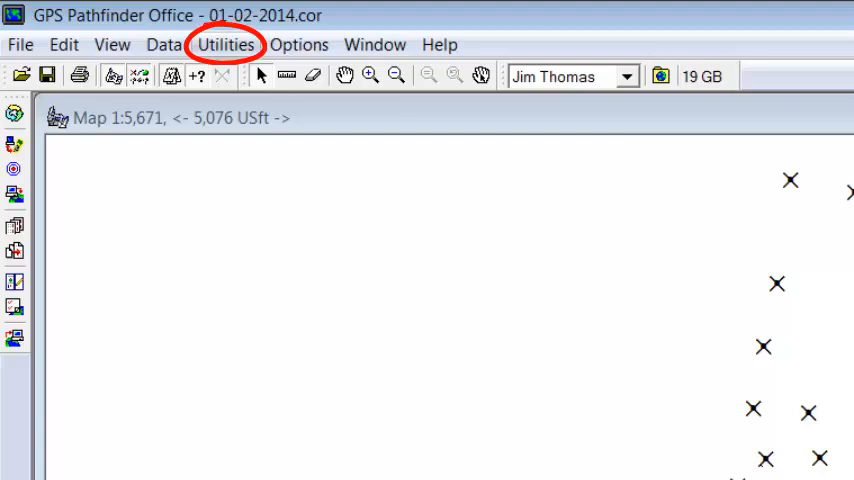
- Start Utilities > Export and choose the Sample Configurable ASCII Setup
{"action": "left_click", "coordinate": [224, 44]}
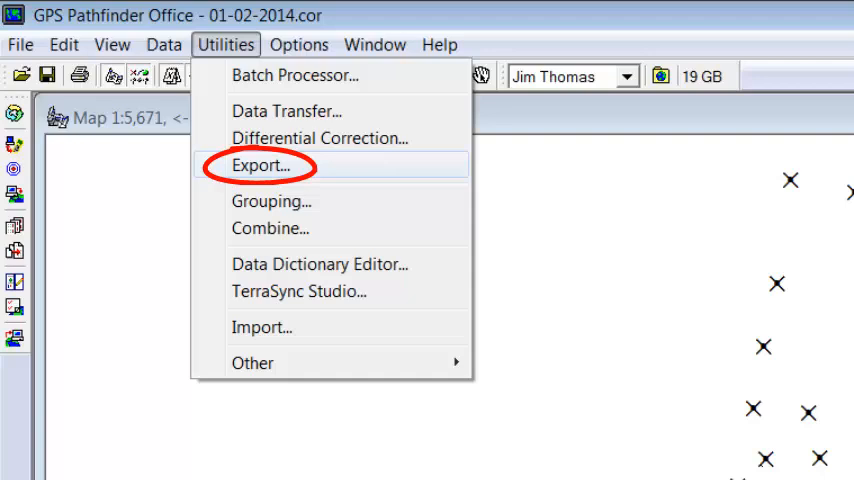
{"action": "left_click", "coordinate": [260, 166]}
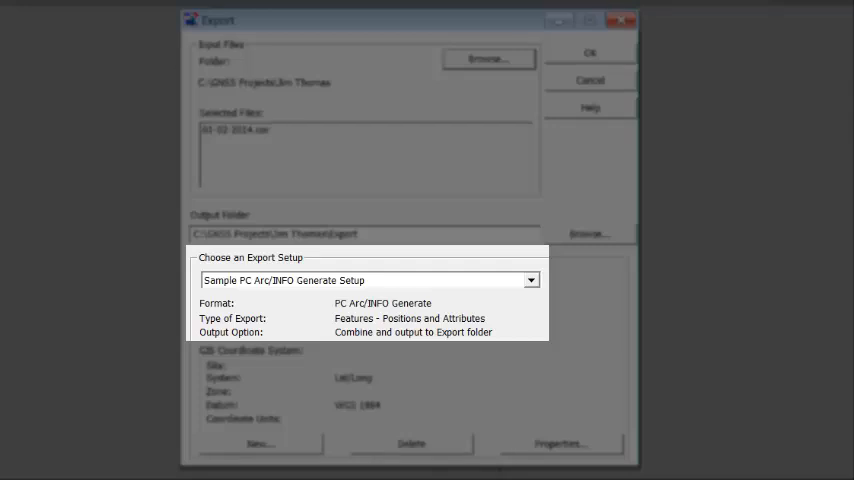
{"action": "left_click", "coordinate": [532, 280]}
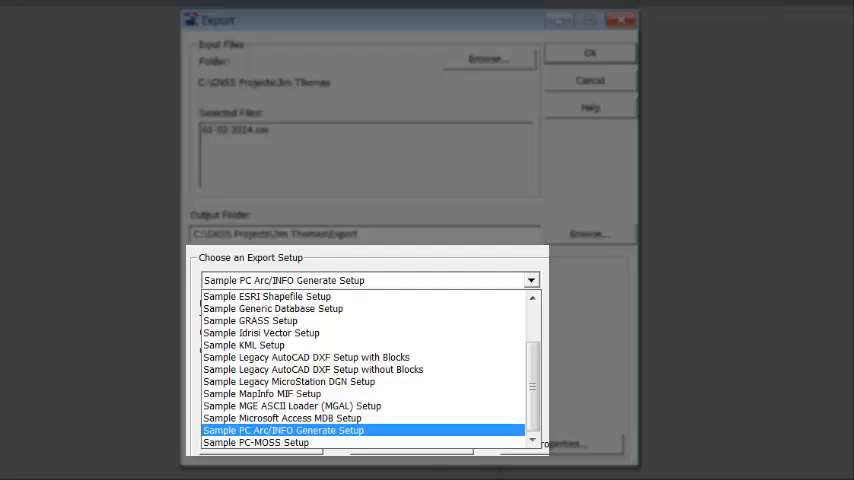
{"action": "scroll", "scroll_direction": "up", "scroll_amount": 3}
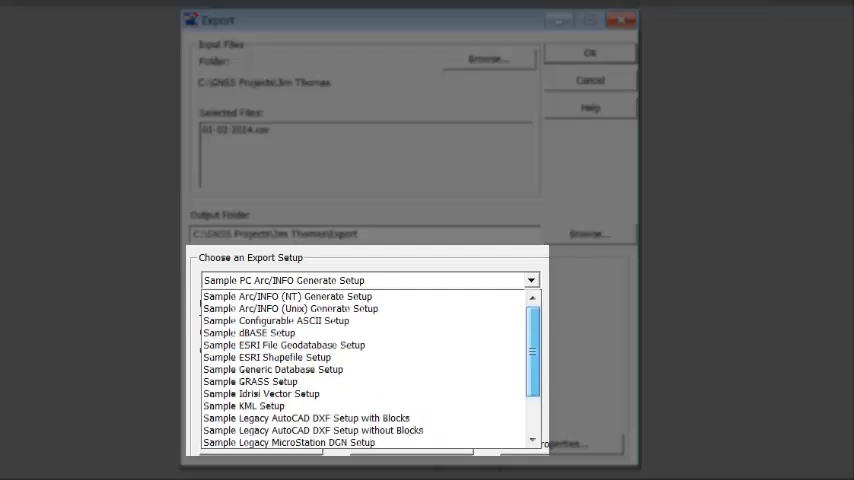
{"action": "left_click", "coordinate": [290, 320]}
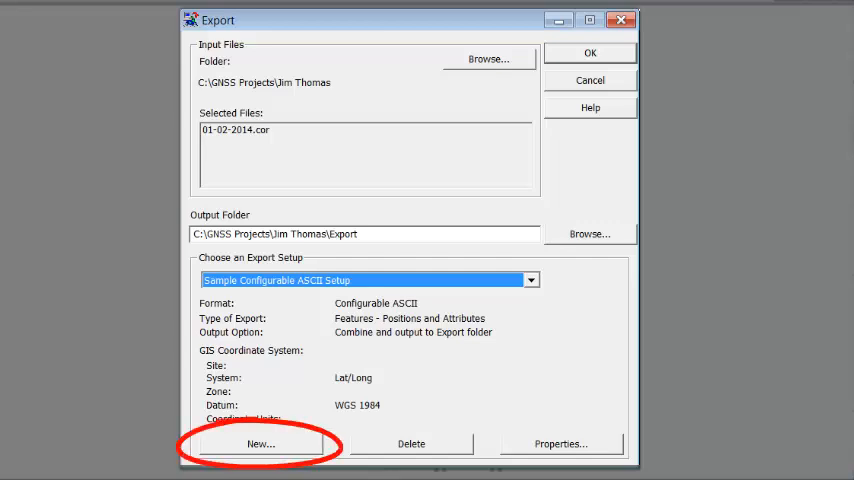
- Create a new Configurable ASCII export setup named NEI DEMO
{"action": "left_click", "coordinate": [260, 444]}
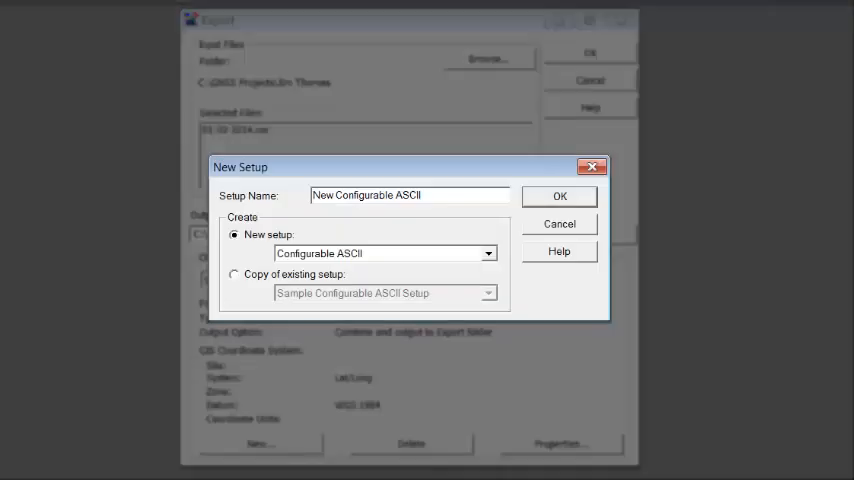
{"action": "double_click", "coordinate": [322, 196]}
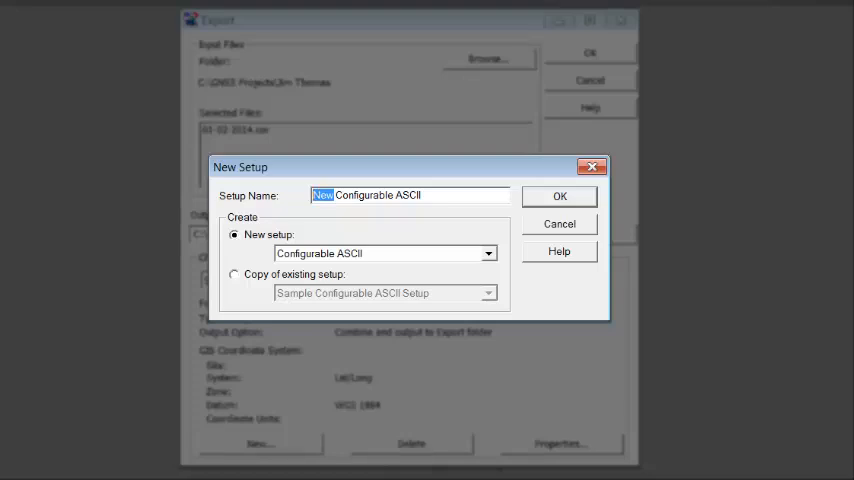
{"action": "type", "text": "NEI D"}
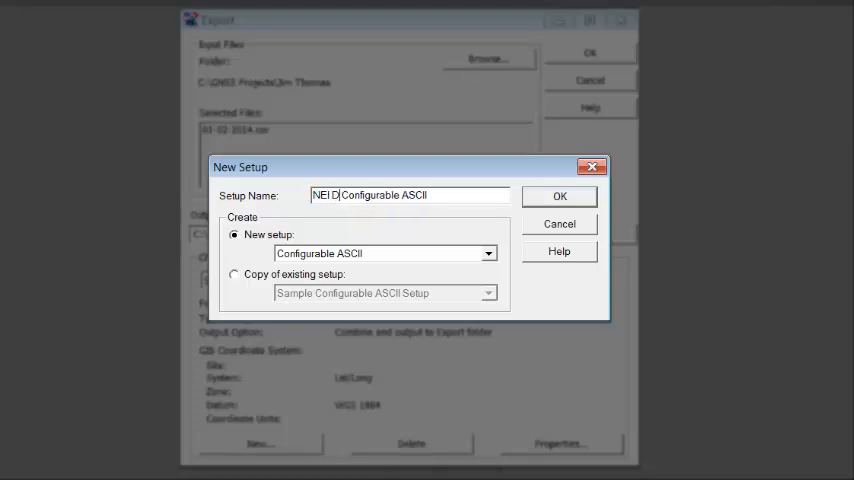
{"action": "type", "text": "EMO"}
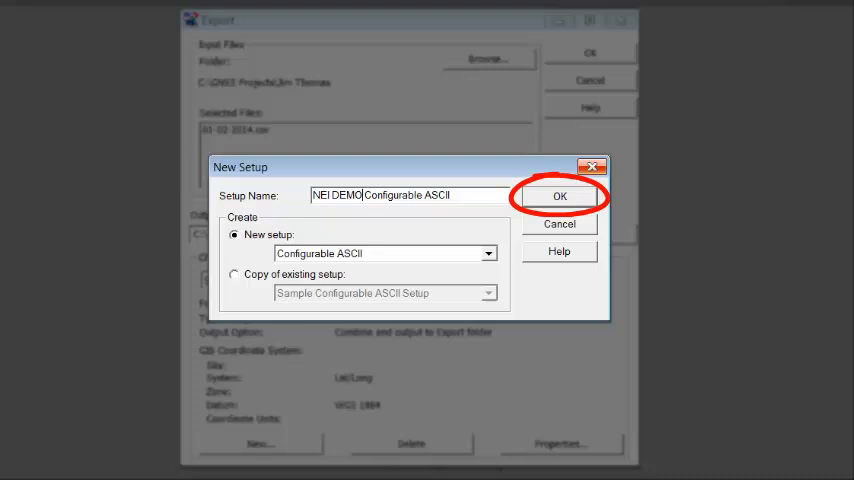
{"action": "left_click", "coordinate": [560, 196]}
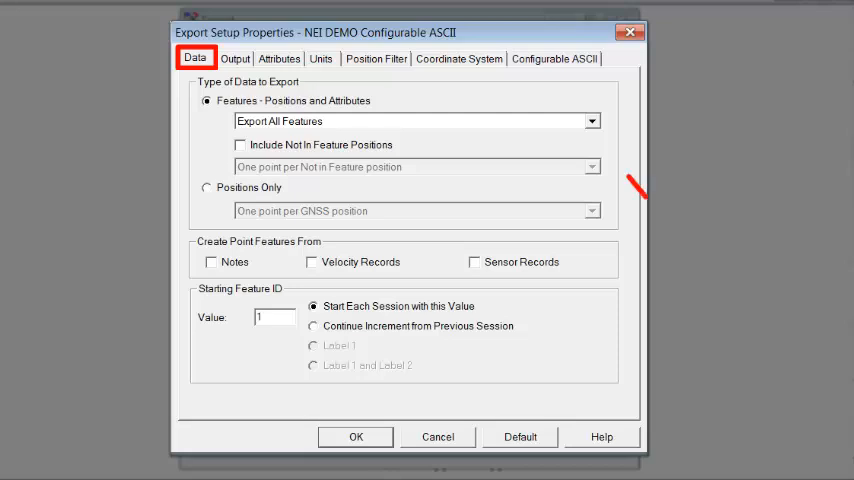
- Keep exporting all features, review Not In Feature position options, and show the Output settings
{"action": "left_click", "coordinate": [592, 120]}
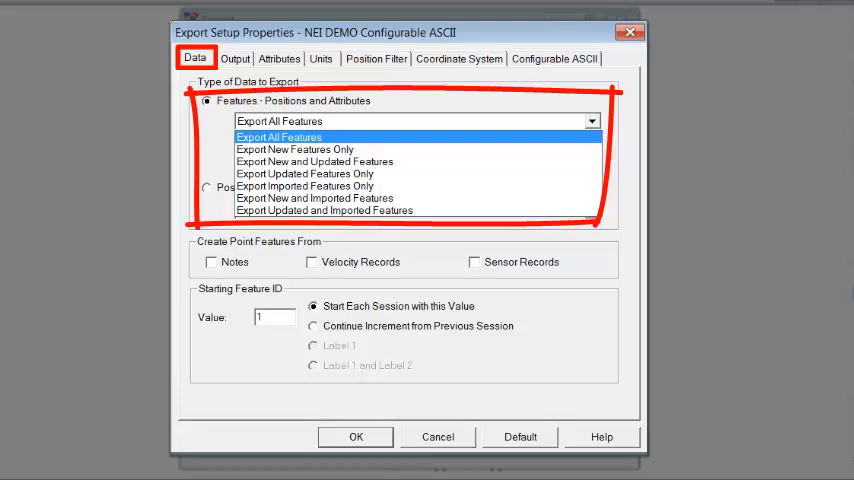
{"action": "left_click", "coordinate": [280, 136]}
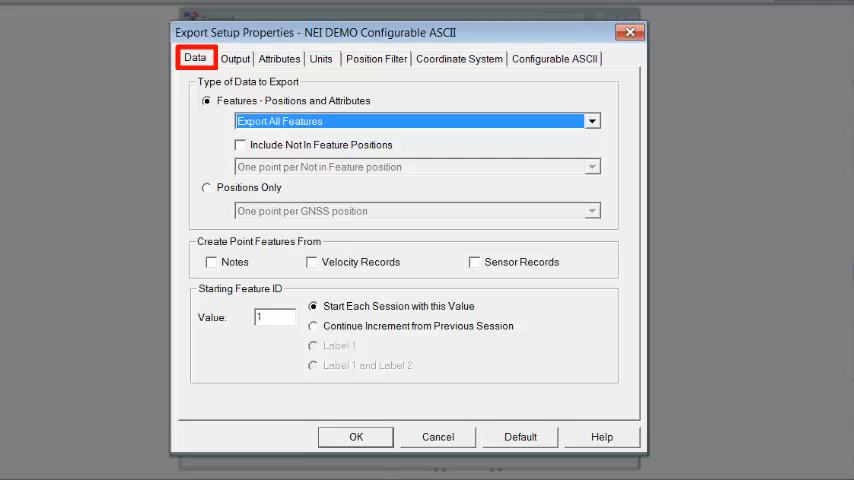
{"action": "left_click", "coordinate": [240, 144]}
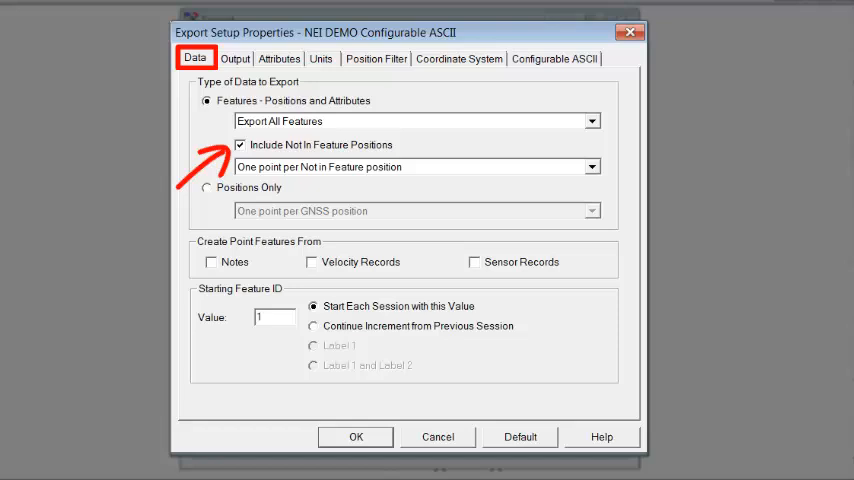
{"action": "left_click", "coordinate": [592, 166]}
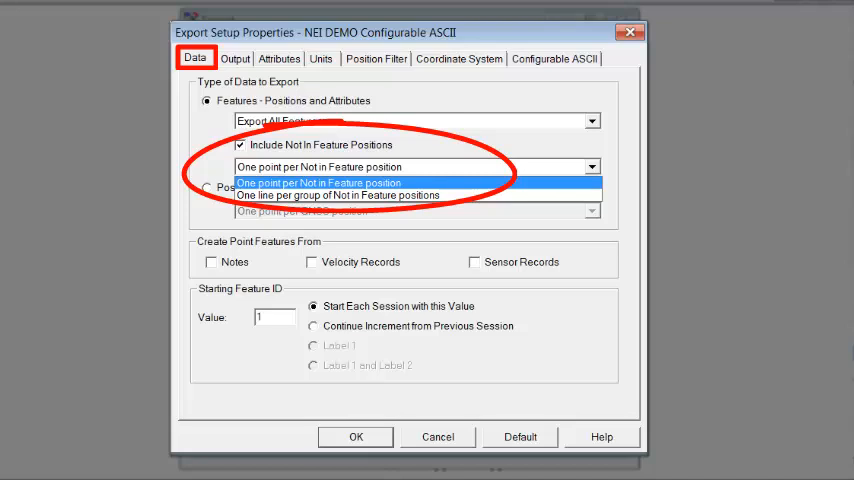
{"action": "left_click", "coordinate": [318, 182]}
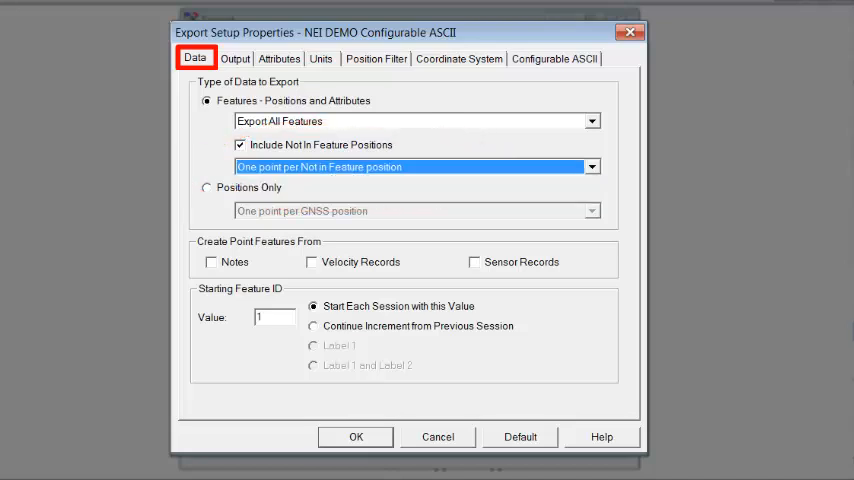
{"action": "left_click", "coordinate": [240, 144]}
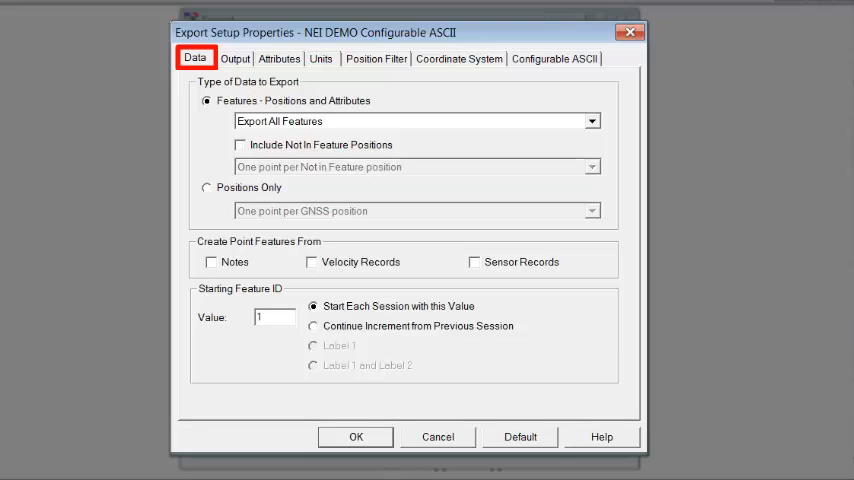
{"action": "left_click", "coordinate": [234, 58]}
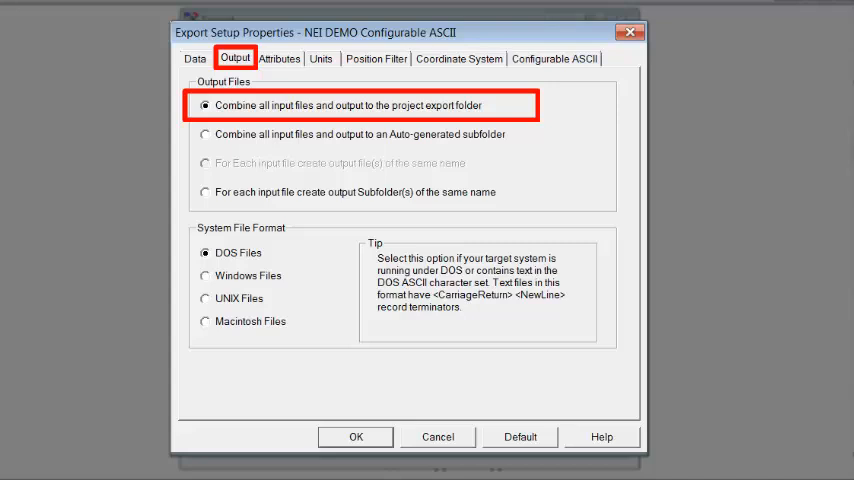
- Combine all input files and output to an auto-generated subfolder
{"action": "left_click", "coordinate": [204, 134]}
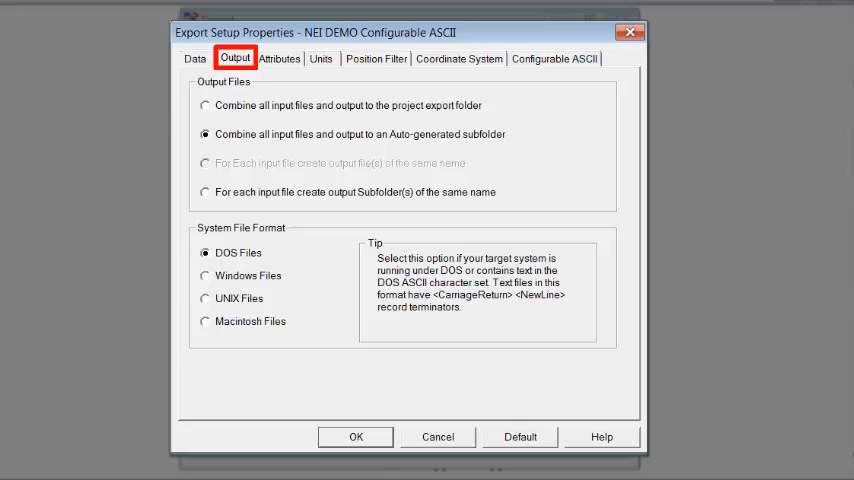
{"action": "left_click", "coordinate": [280, 58]}
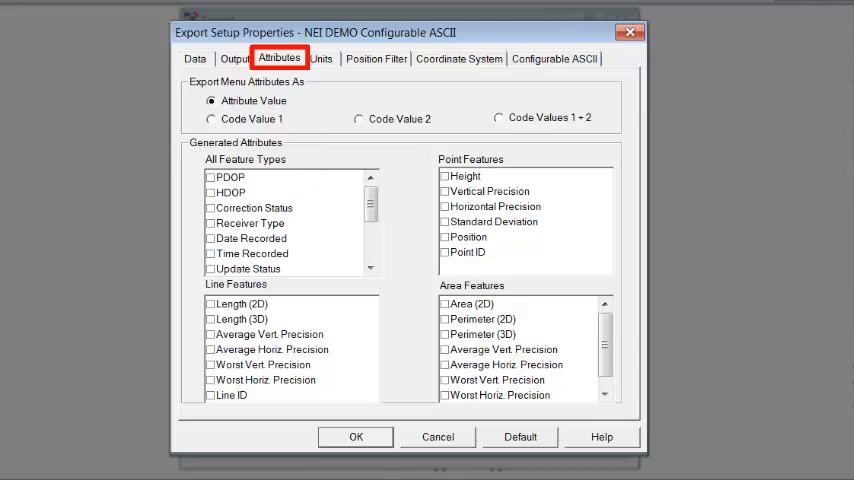
- Tick PDOP, Correction Status, Receiver Type, date, time, file and dictionary names, plus horizontal precision for points
{"action": "left_click", "coordinate": [230, 176]}
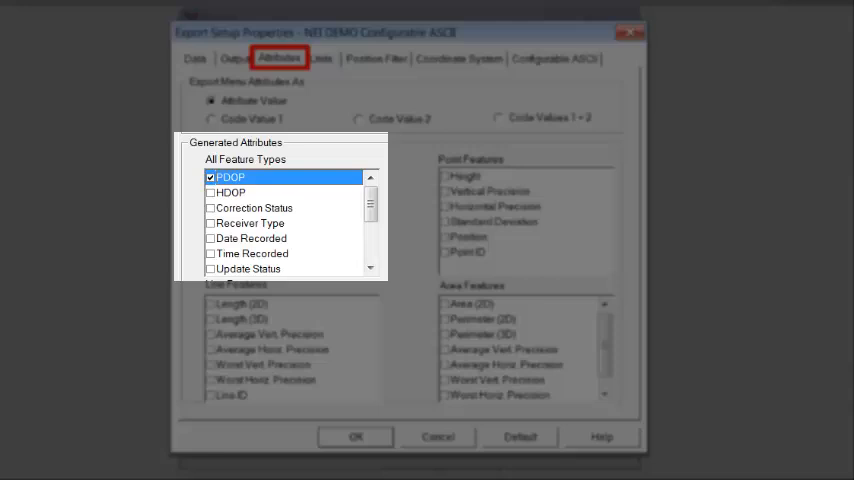
{"action": "left_click", "coordinate": [252, 208]}
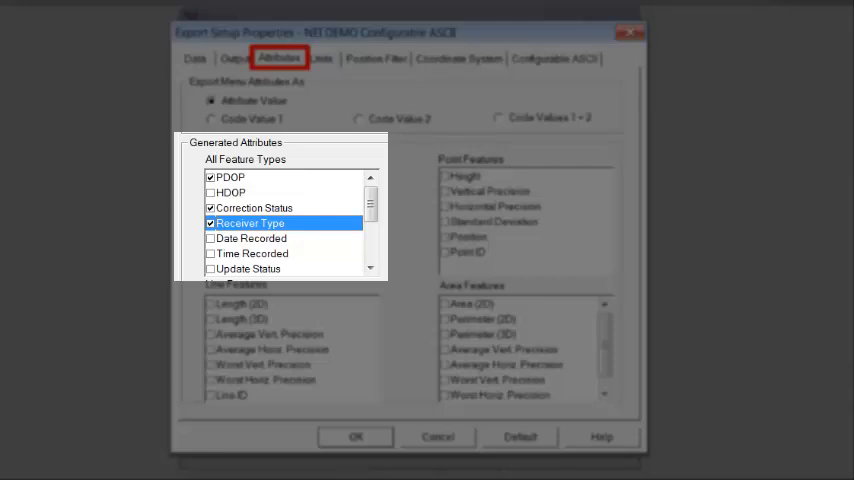
{"action": "left_click", "coordinate": [252, 252]}
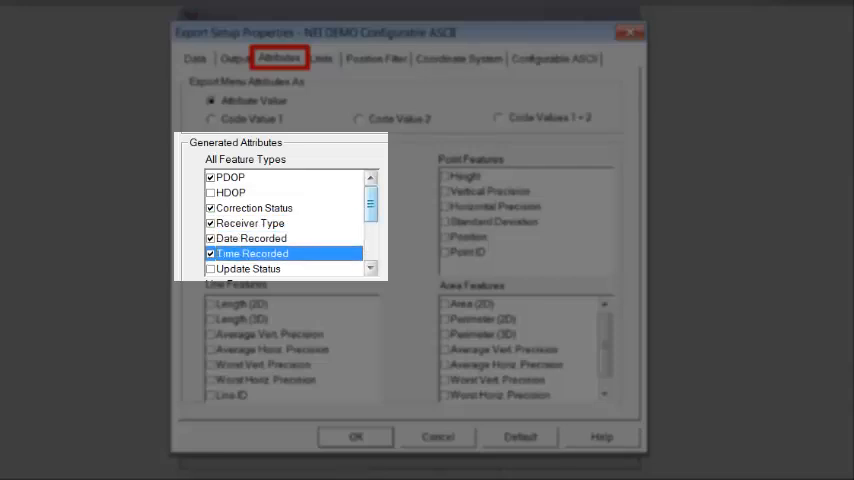
{"action": "scroll", "scroll_direction": "down", "scroll_amount": 3}
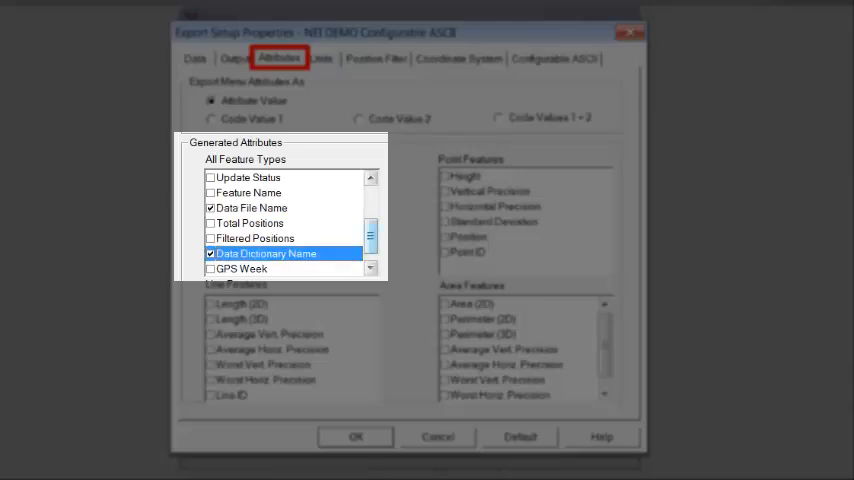
{"action": "scroll", "scroll_direction": "up", "scroll_amount": 3}
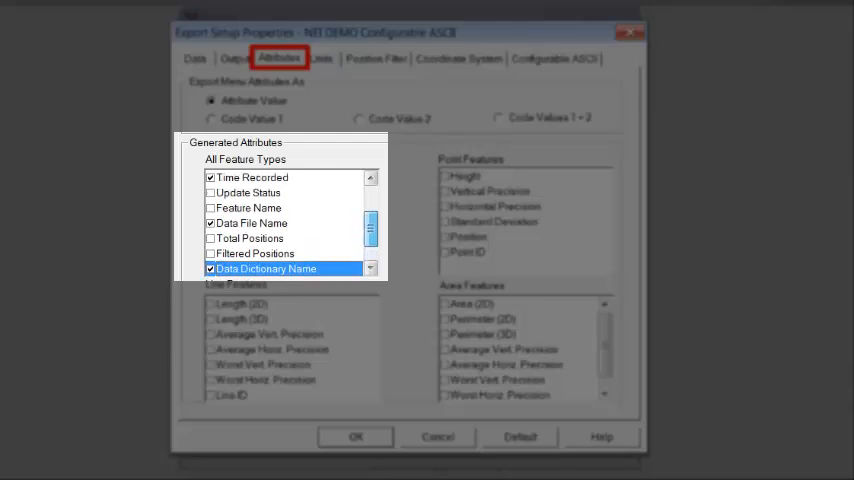
{"action": "scroll", "scroll_direction": "up", "scroll_amount": 3}
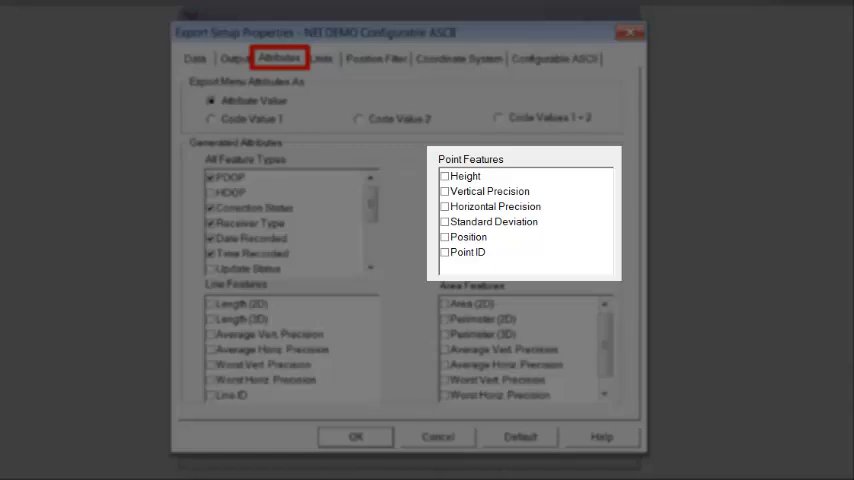
{"action": "left_click", "coordinate": [444, 206]}
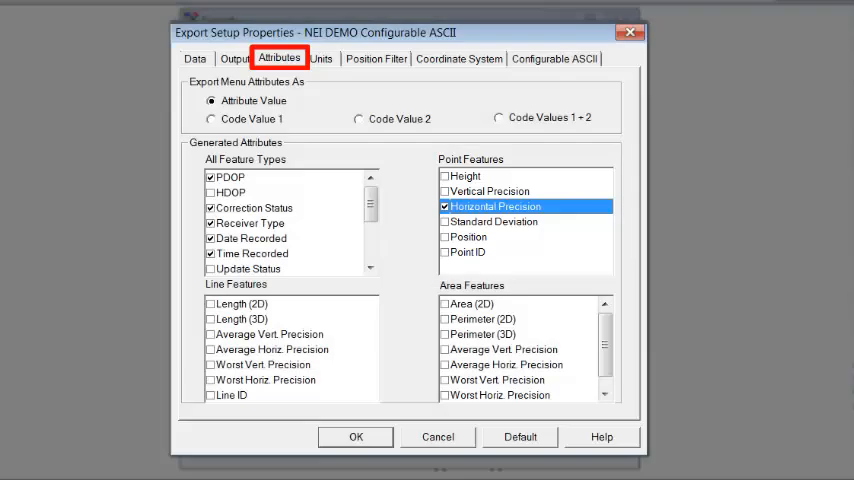
{"action": "left_click", "coordinate": [320, 58]}
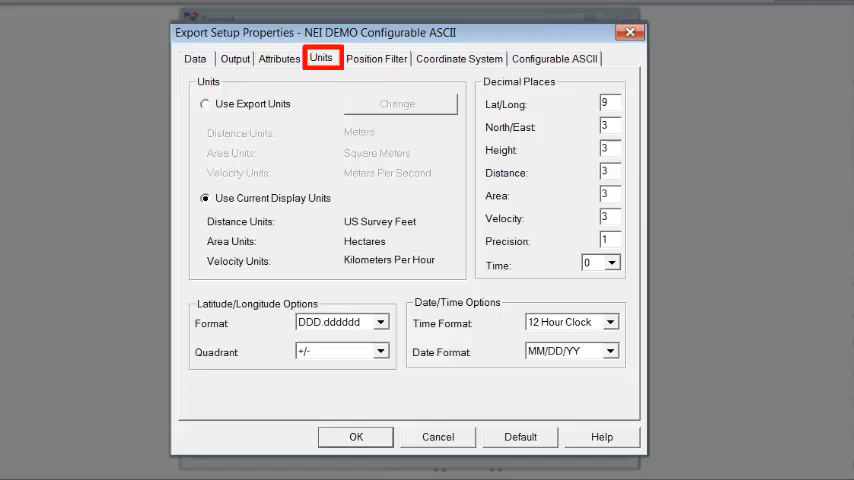
- Use export units of US Survey Feet, Square Feet and Miles Per Hour
{"action": "left_click", "coordinate": [204, 104]}
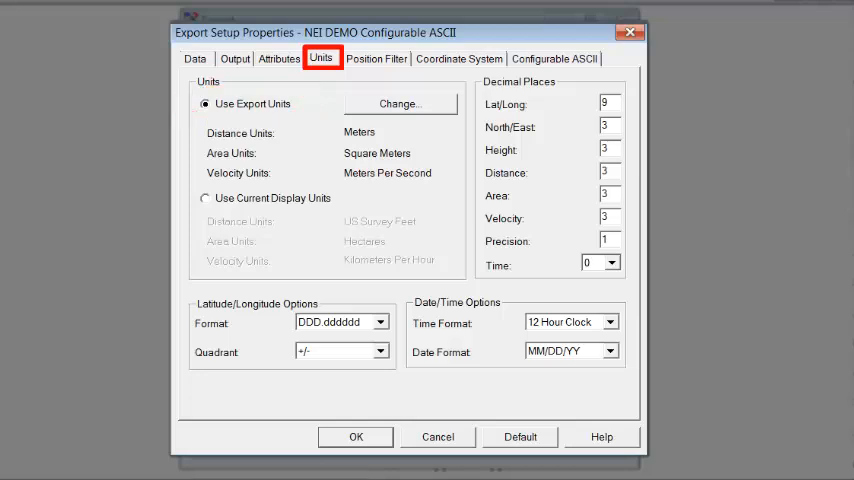
{"action": "left_click", "coordinate": [400, 104]}
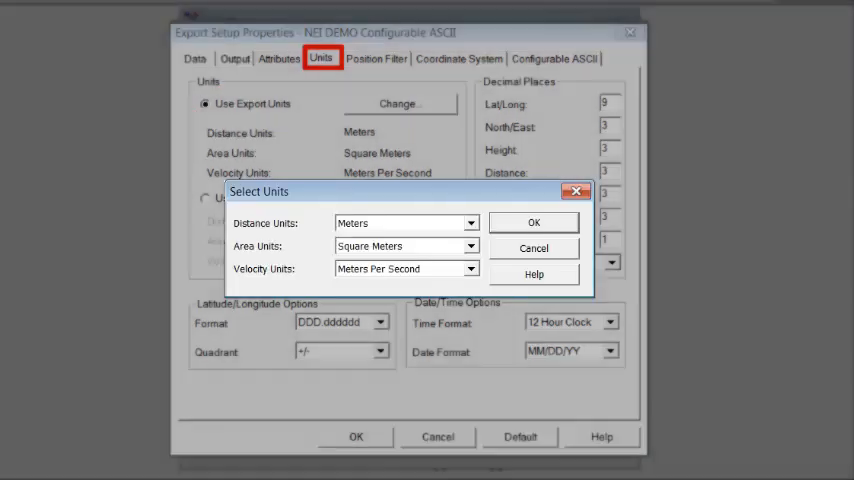
{"action": "left_click", "coordinate": [470, 224]}
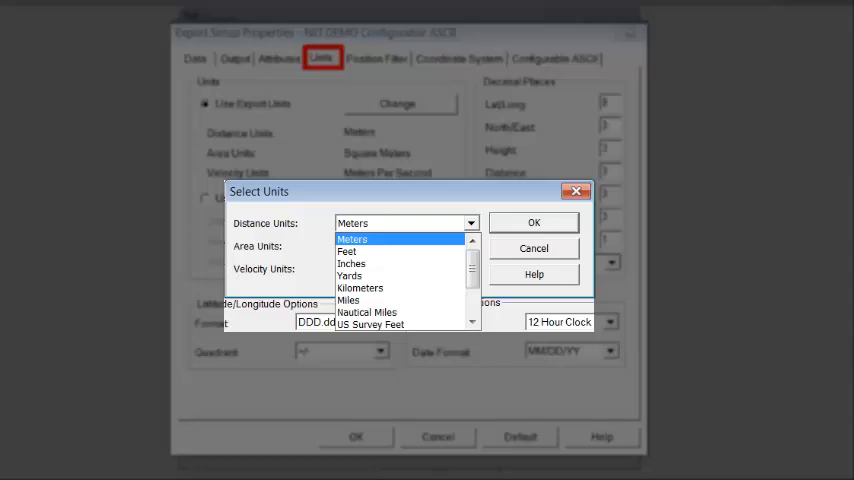
{"action": "scroll", "scroll_direction": "down", "scroll_amount": 3}
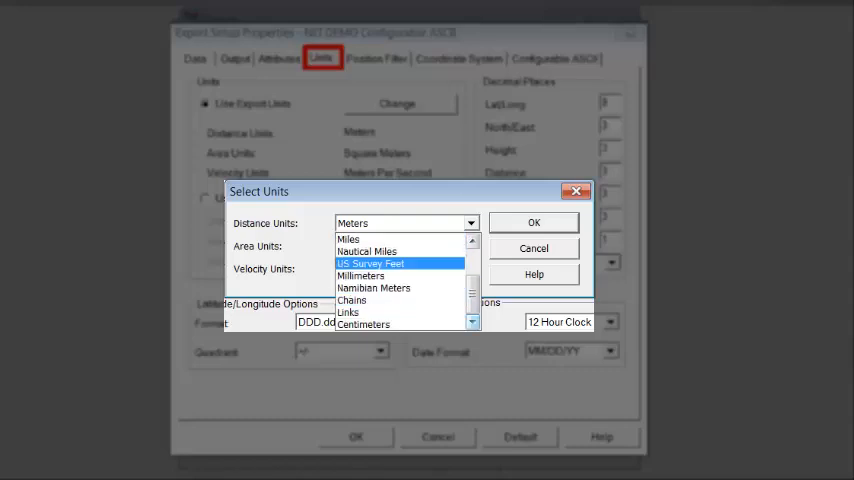
{"action": "left_click", "coordinate": [370, 264]}
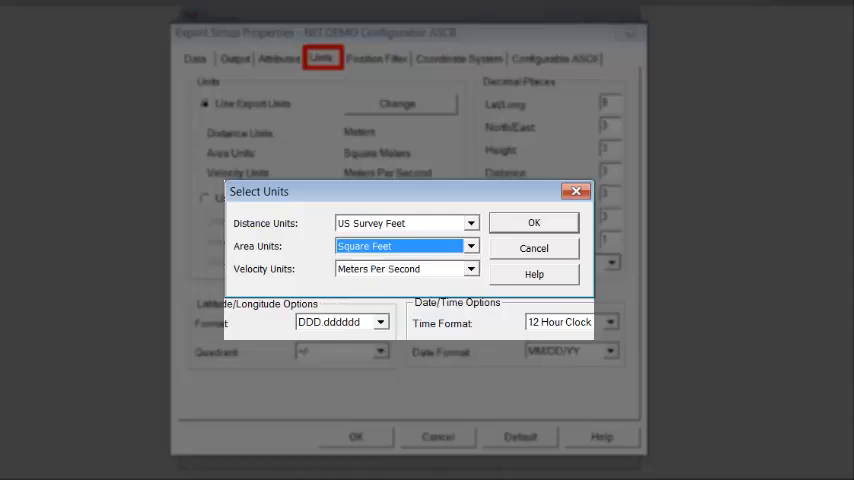
{"action": "left_click", "coordinate": [470, 268]}
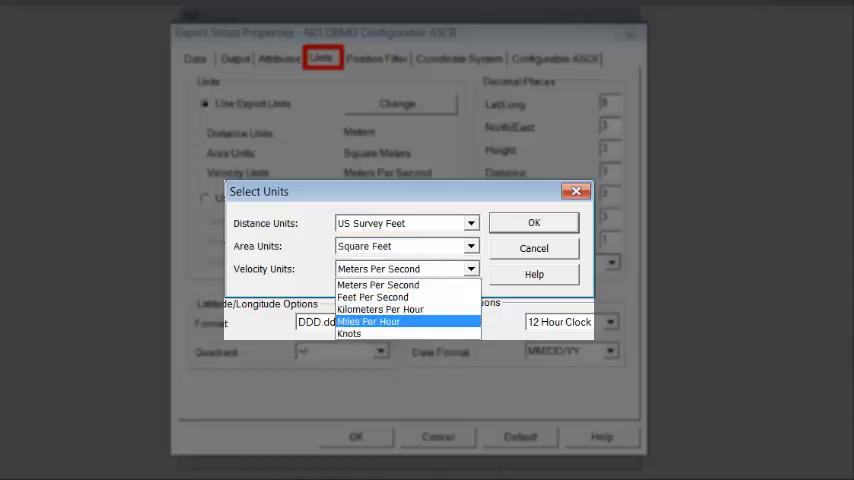
{"action": "left_click", "coordinate": [368, 320]}
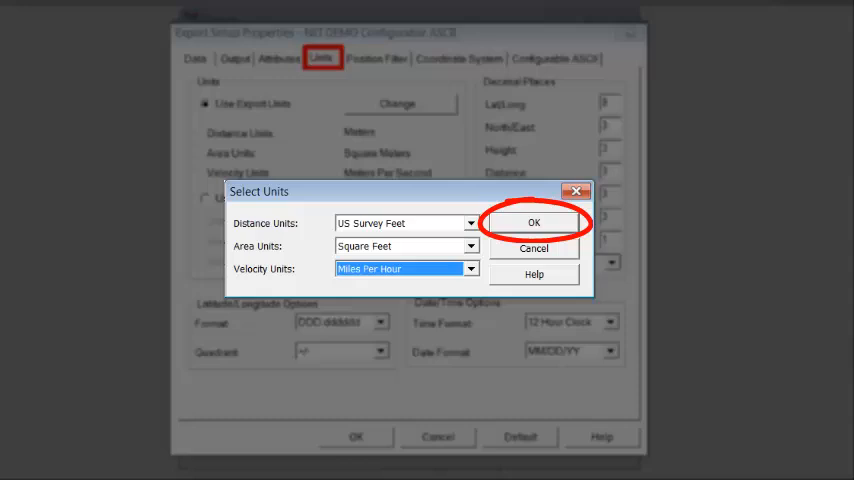
{"action": "left_click", "coordinate": [534, 222]}
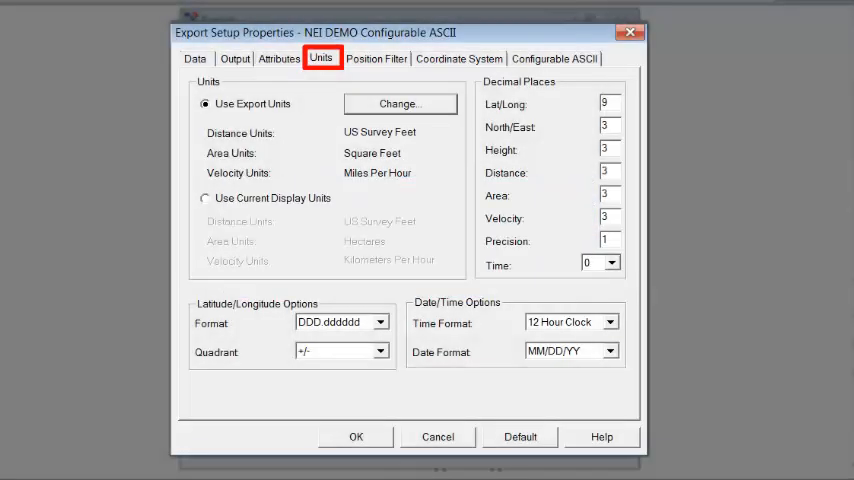
{"action": "left_click", "coordinate": [376, 58]}
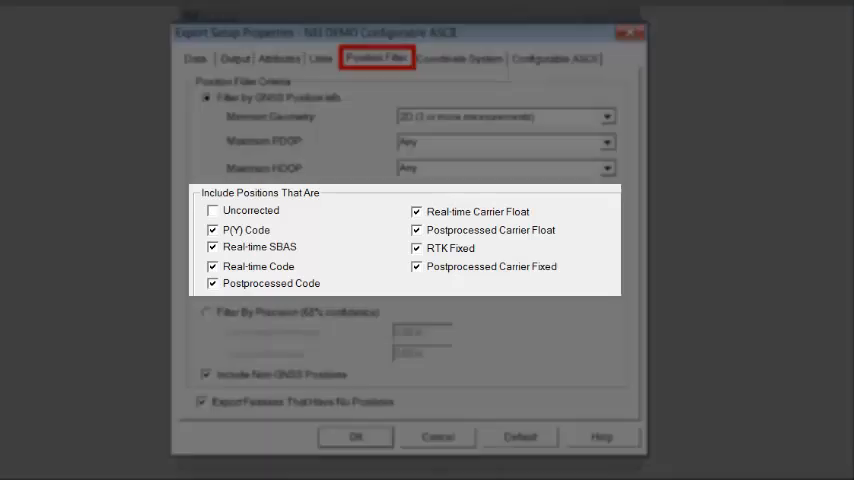
{"action": "left_click", "coordinate": [212, 210]}
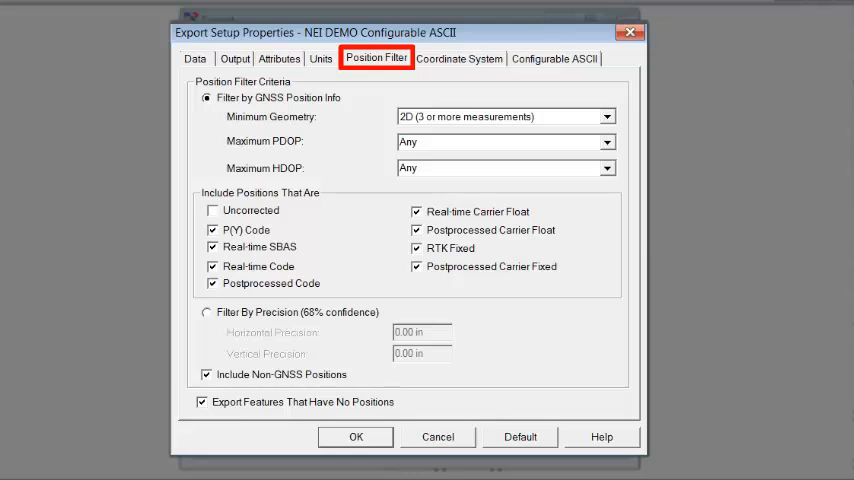
{"action": "left_click", "coordinate": [458, 58]}
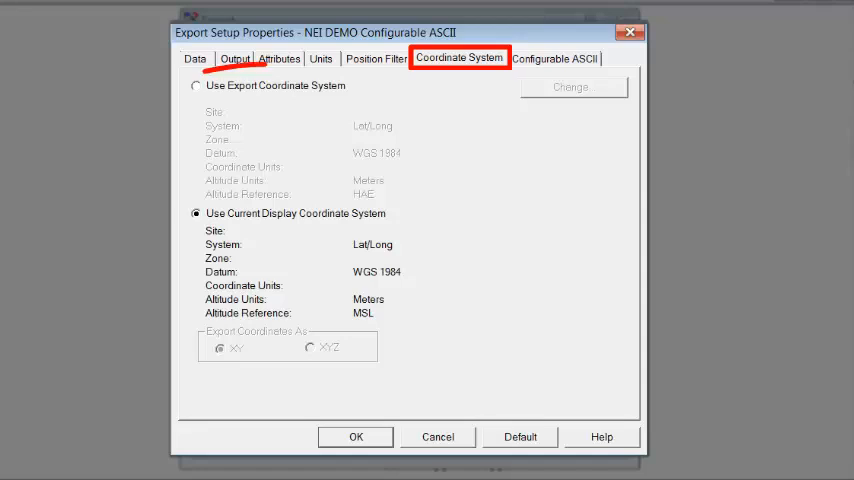
- Select Use Export Coordinate System and bring up the coordinate system choices
{"action": "left_click", "coordinate": [196, 84]}
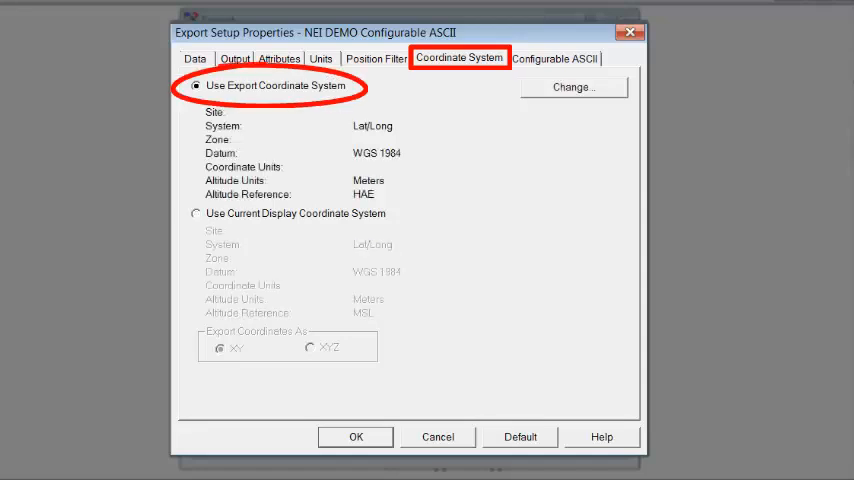
{"action": "left_click", "coordinate": [572, 86]}
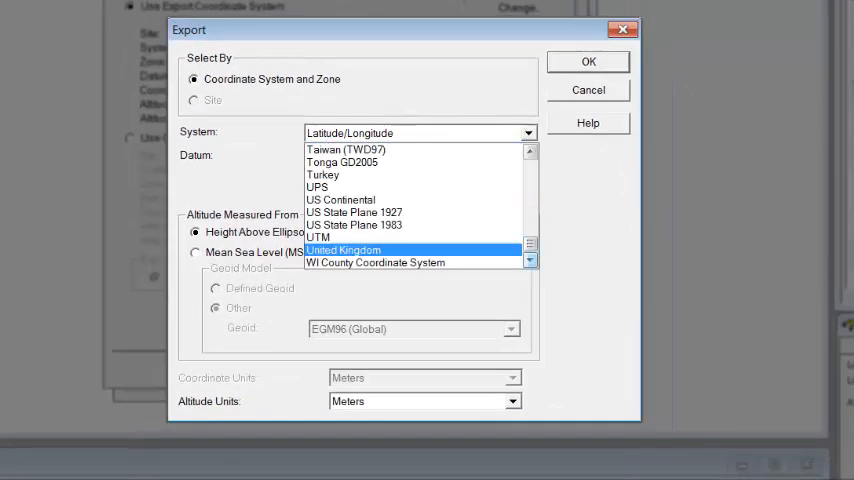
- Set US State Plane 1983 Arkansas North 0301, NAD 1983, with altitude units in US Survey Feet
{"action": "left_click", "coordinate": [354, 224]}
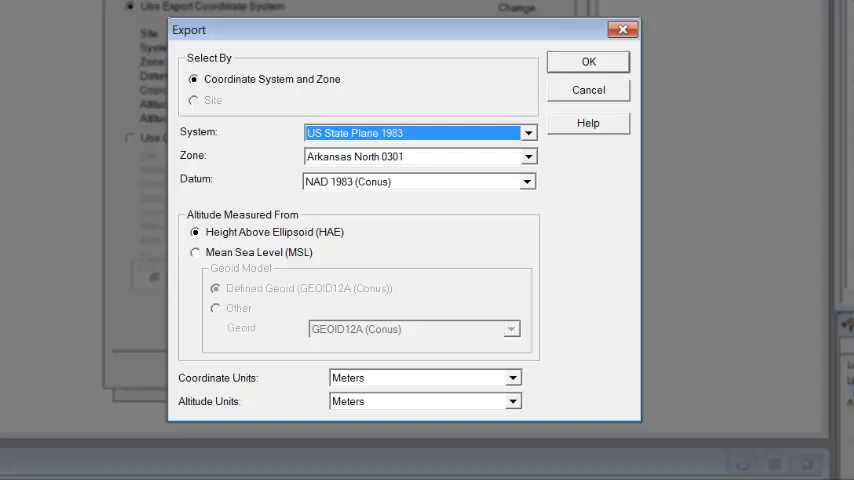
{"action": "left_click", "coordinate": [196, 252]}
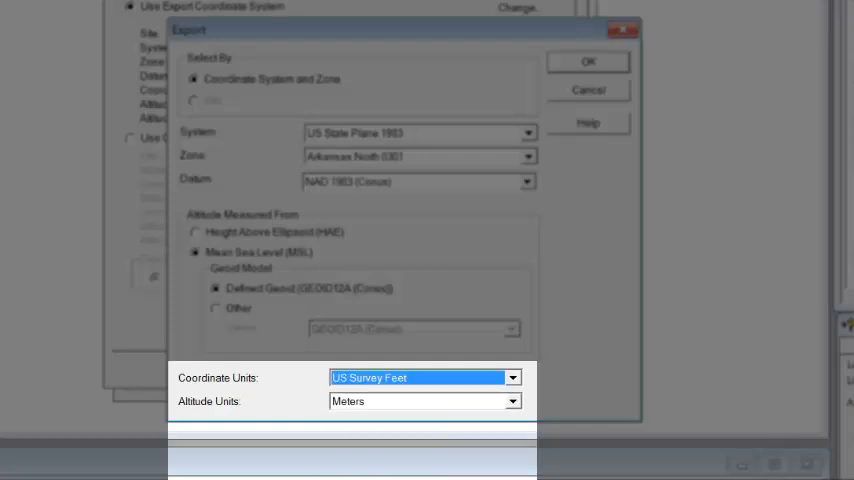
{"action": "left_click", "coordinate": [512, 400]}
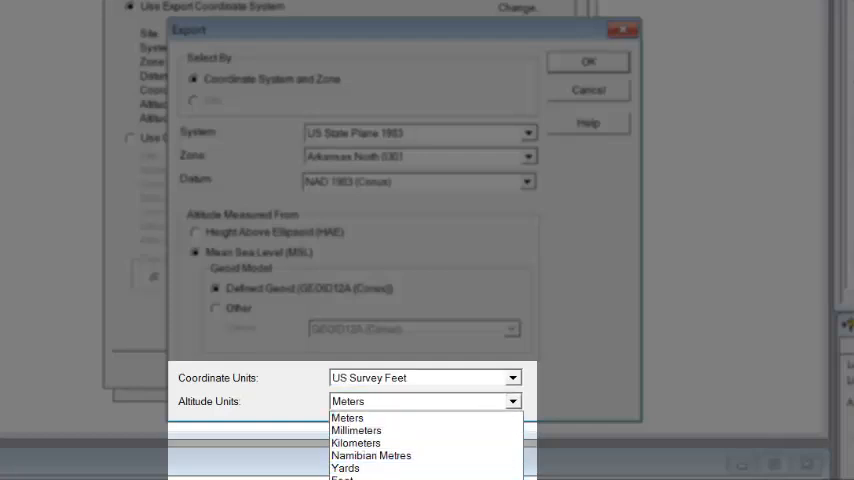
{"action": "left_click", "coordinate": [410, 479]}
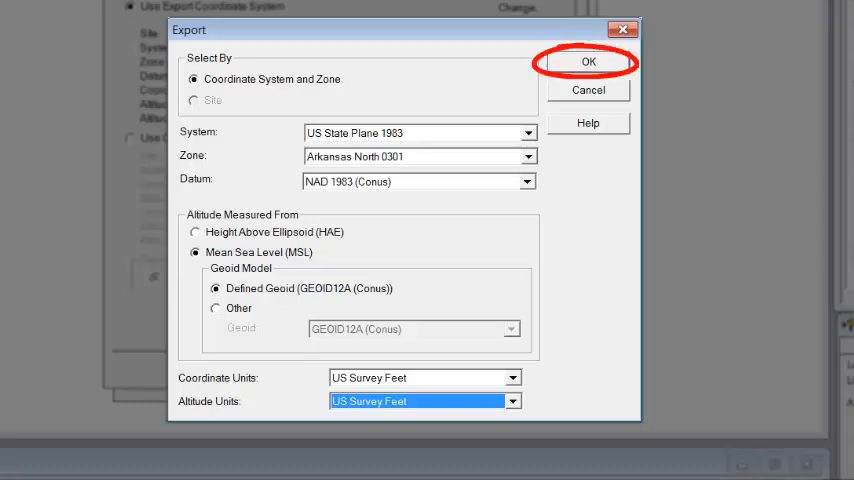
{"action": "left_click", "coordinate": [588, 60]}
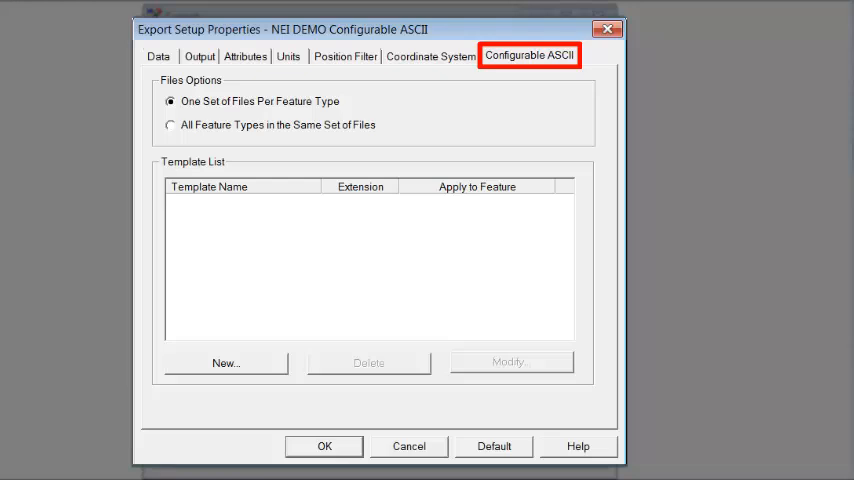
- Start a new configurable ASCII template, name it PNEZD and confirm to reach its editor
{"action": "left_click", "coordinate": [224, 362]}
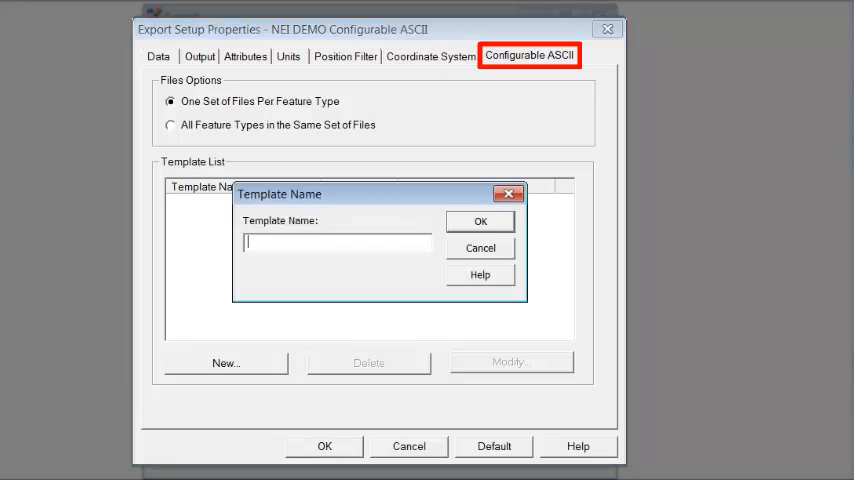
{"action": "type", "text": "PN"}
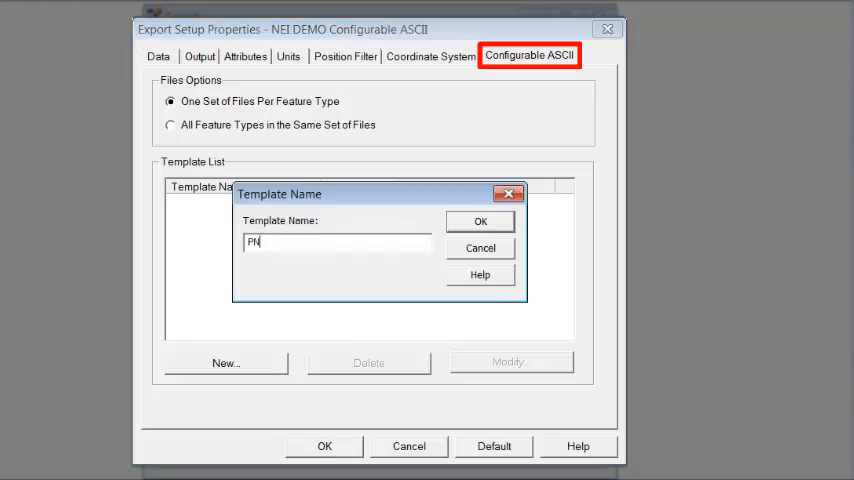
{"action": "type", "text": "E"}
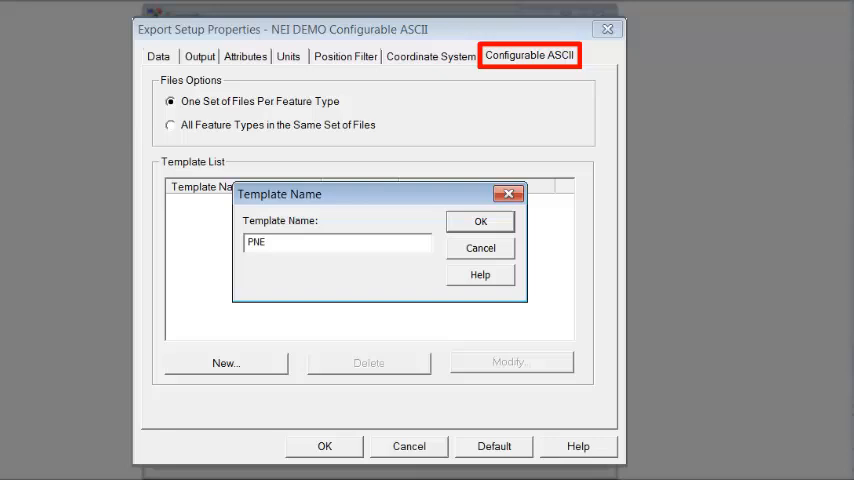
{"action": "type", "text": "Z"}
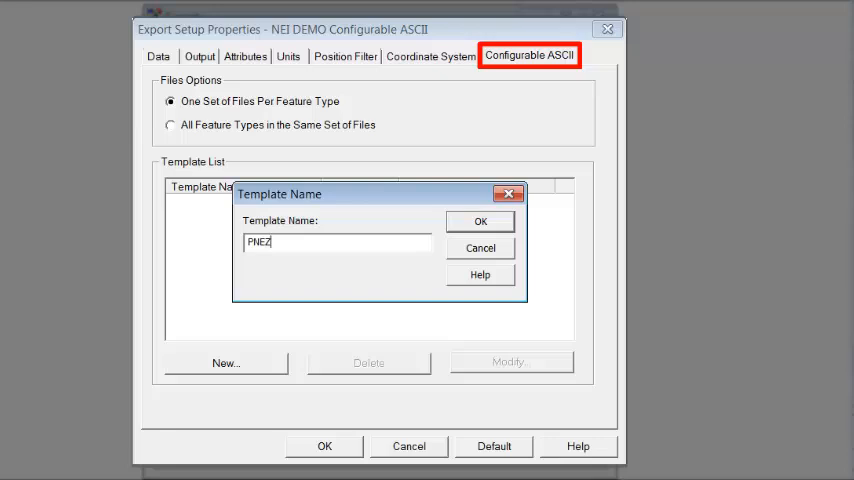
{"action": "type", "text": "D"}
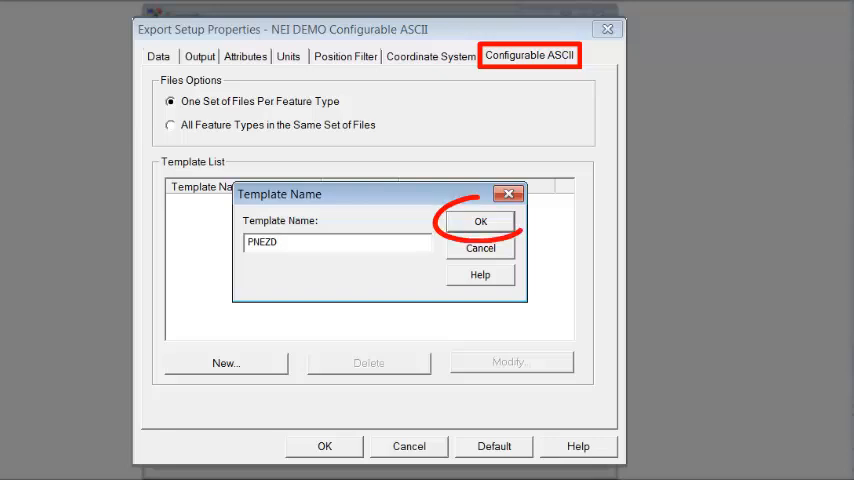
{"action": "left_click", "coordinate": [480, 220]}
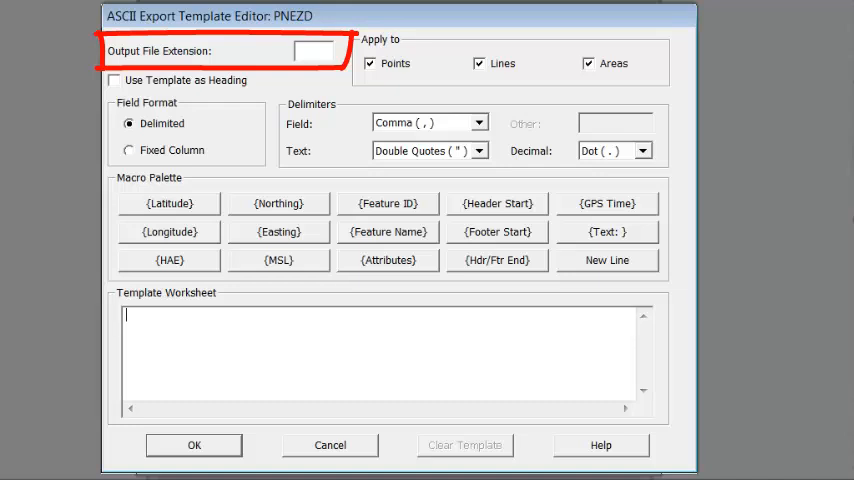
- Enter asc in the Output File Extension box of the PNEZD template
{"action": "left_click", "coordinate": [312, 52]}
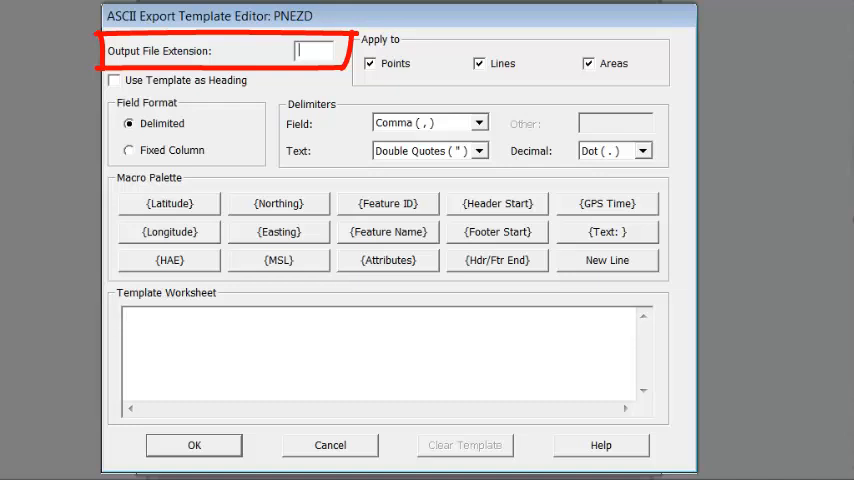
{"action": "type", "text": "asc"}
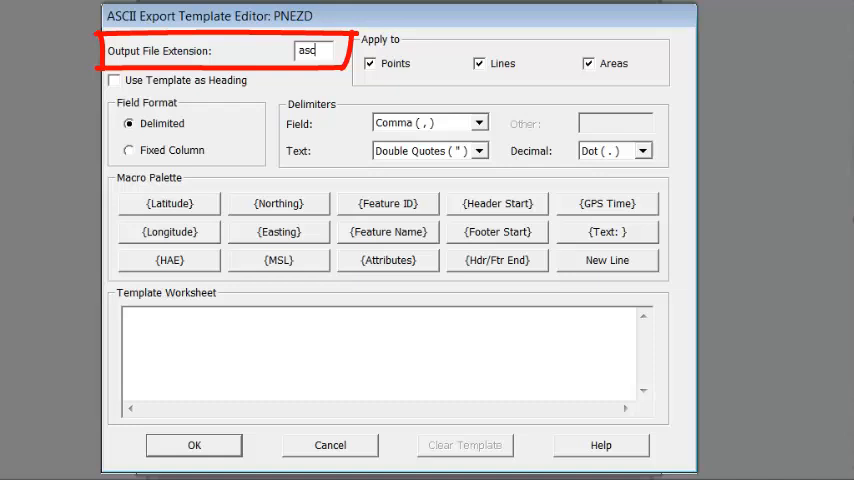
{"action": "type", "text": "txt"}
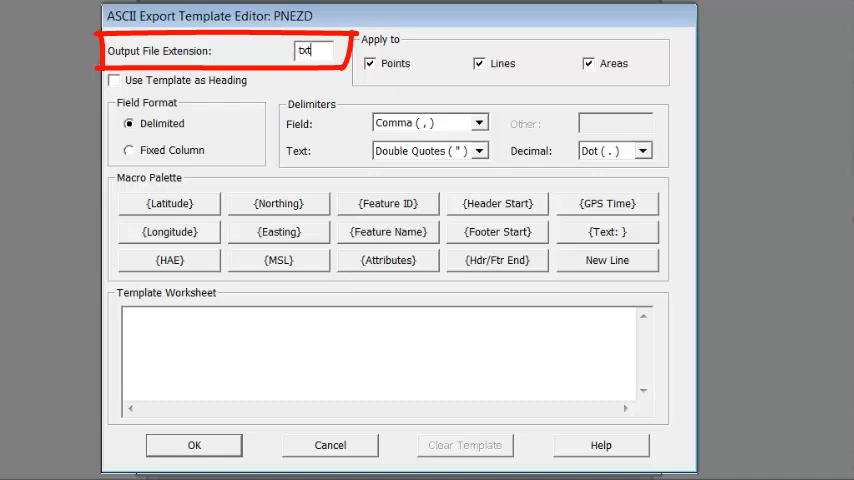
{"action": "type", "text": "cs"}
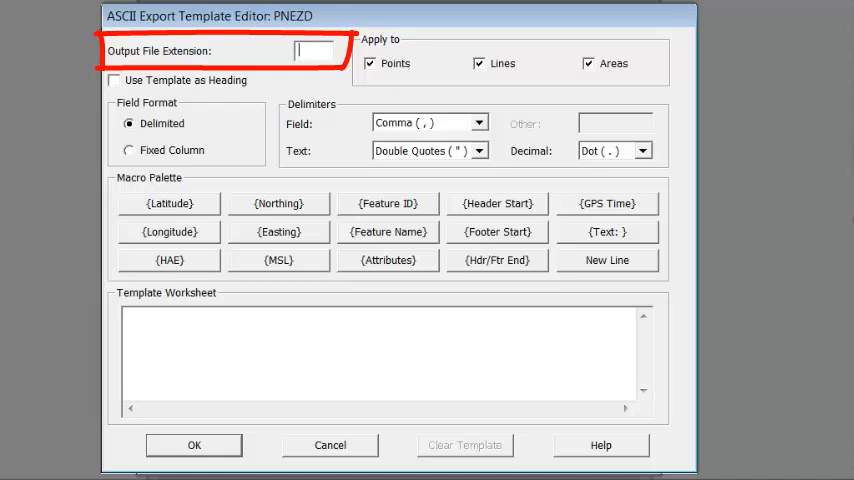
{"action": "type", "text": "xls"}
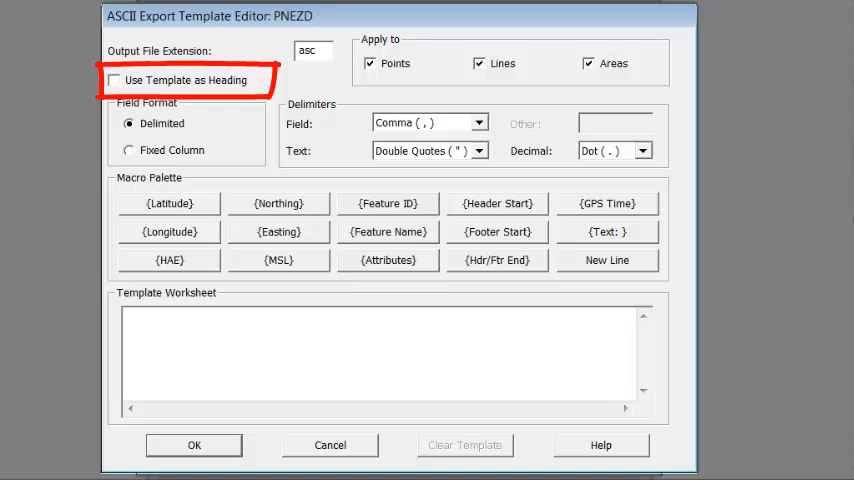
- Enable Use Template as Heading, keep Comma as field delimiter and set the text delimiter to None
{"action": "left_click", "coordinate": [114, 80]}
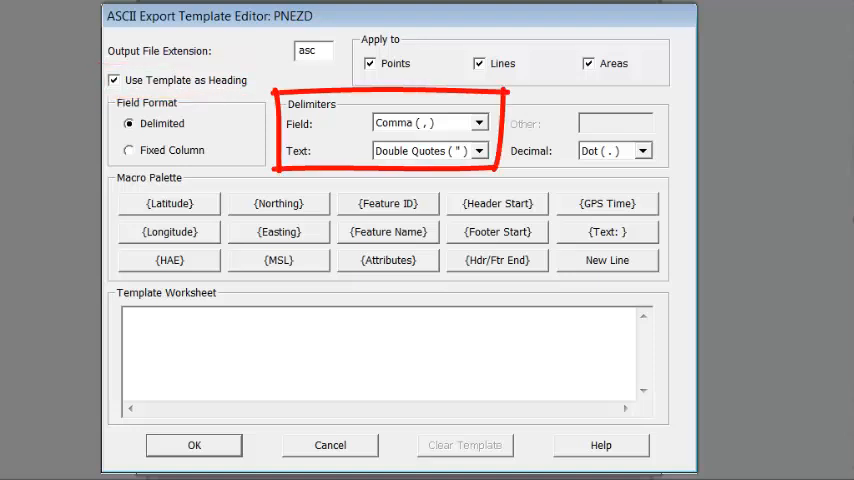
{"action": "left_click", "coordinate": [478, 122]}
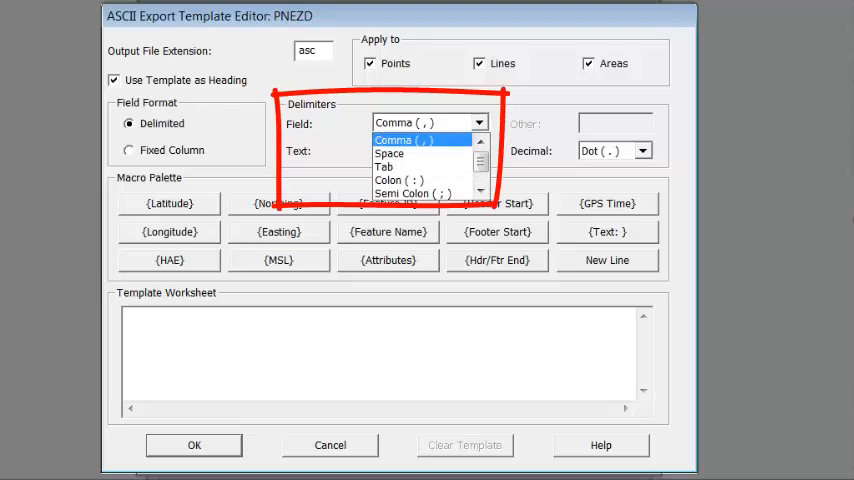
{"action": "mouse_move", "coordinate": [412, 192]}
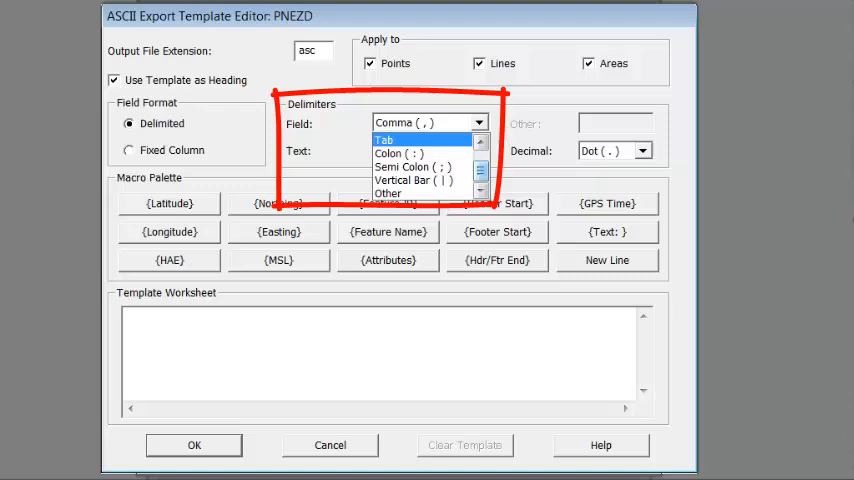
{"action": "left_click", "coordinate": [398, 122]}
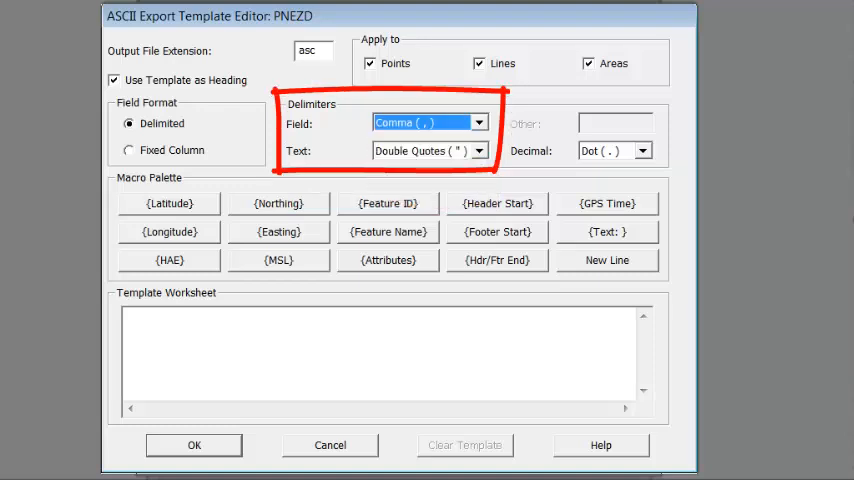
{"action": "left_click", "coordinate": [478, 150]}
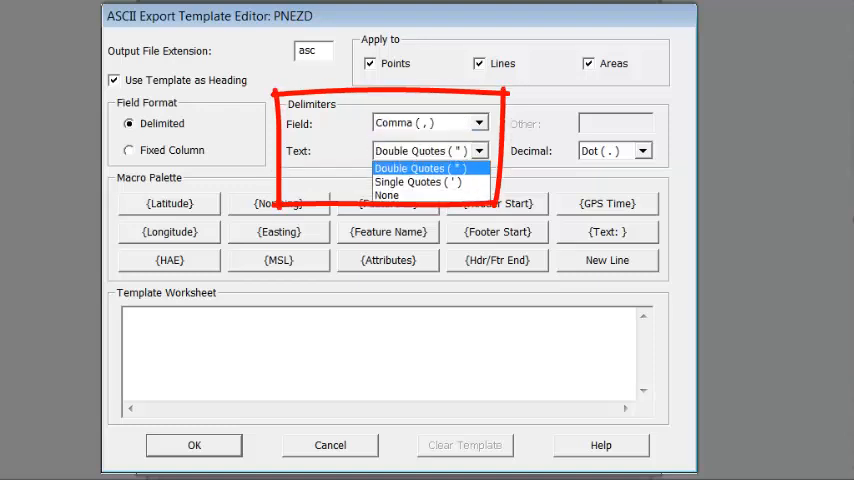
{"action": "mouse_move", "coordinate": [416, 180]}
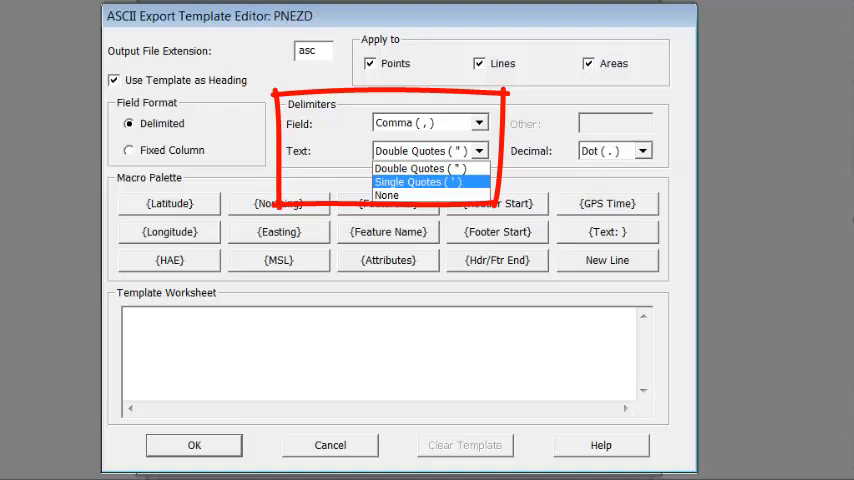
{"action": "left_click", "coordinate": [386, 196]}
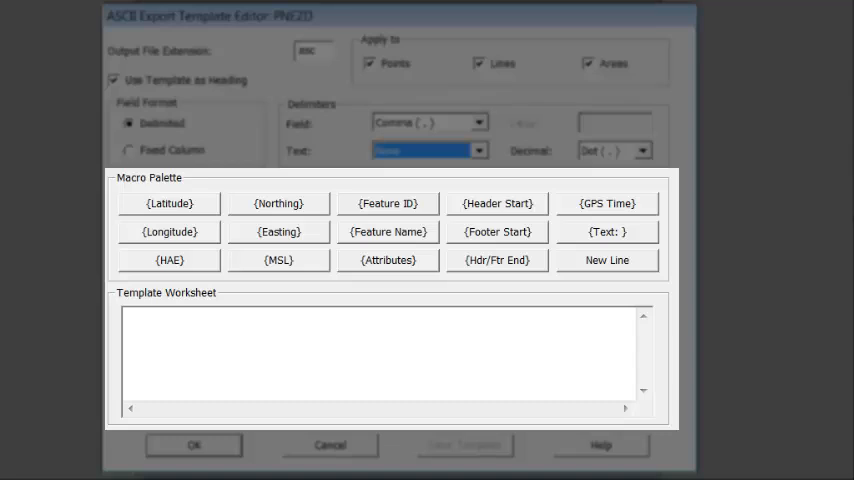
- Fill the worksheet with Feature ID, Northing, Easting, MSL and Attributes, then save the template
{"action": "left_click", "coordinate": [388, 204]}
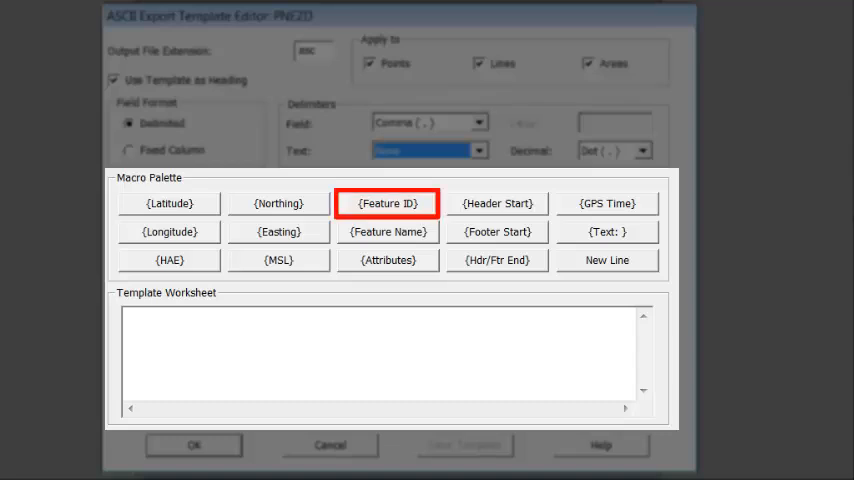
{"action": "left_click", "coordinate": [388, 204]}
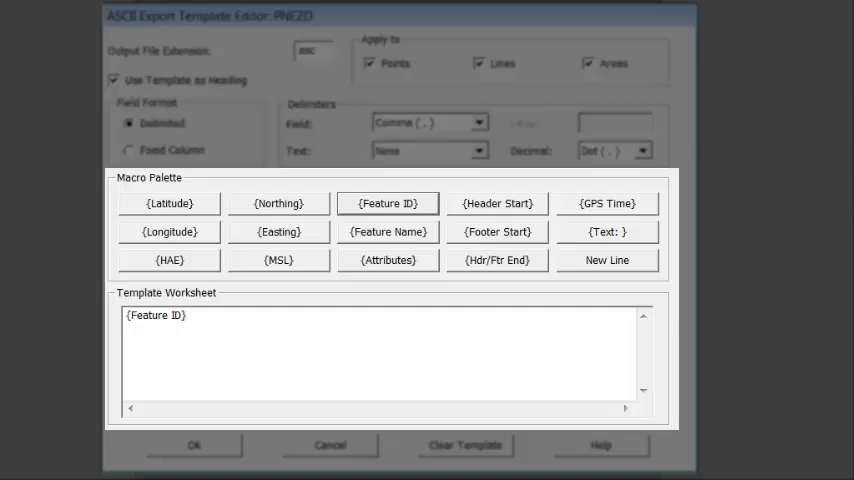
{"action": "left_click", "coordinate": [278, 260]}
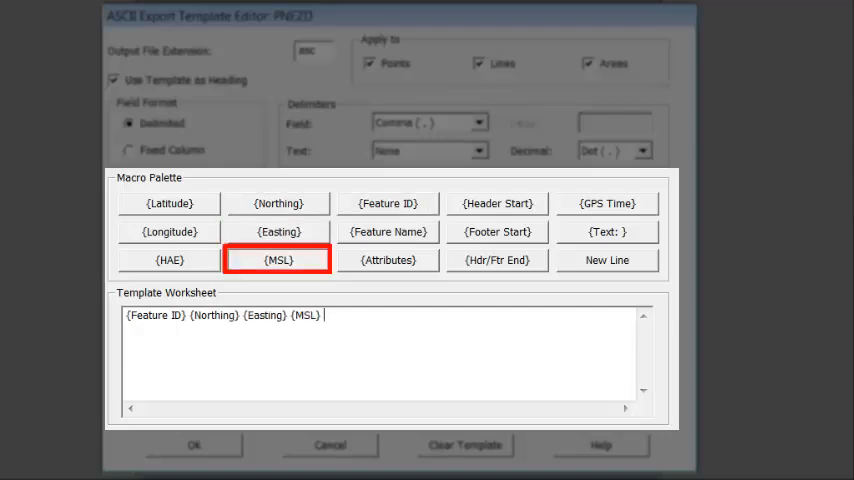
{"action": "left_click", "coordinate": [388, 260]}
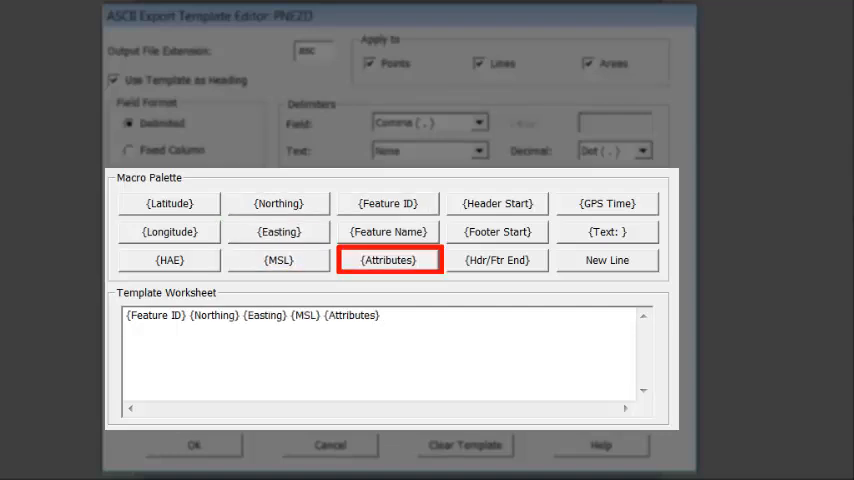
{"action": "left_click", "coordinate": [388, 260]}
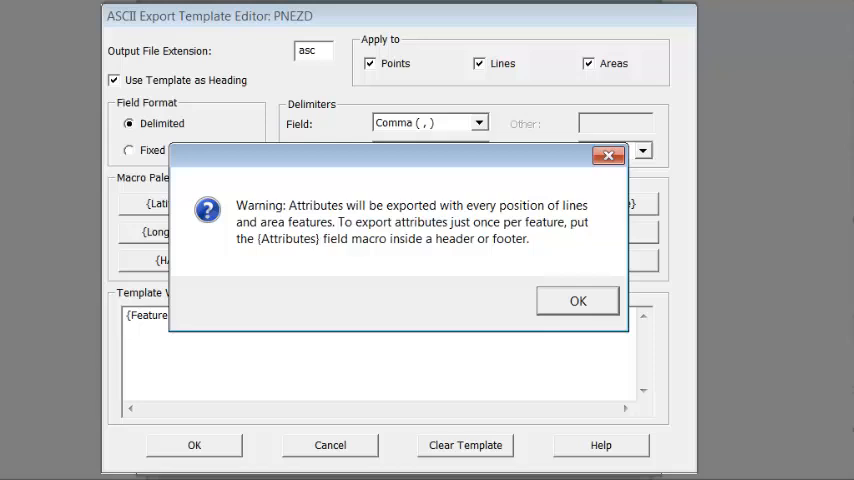
- Acknowledge the attributes-per-position warning so PNEZD returns to the template list
{"action": "left_click", "coordinate": [576, 300]}
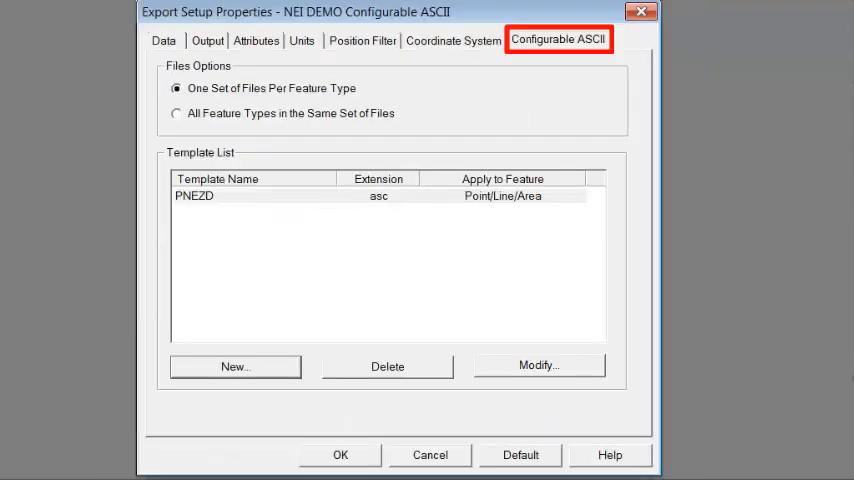